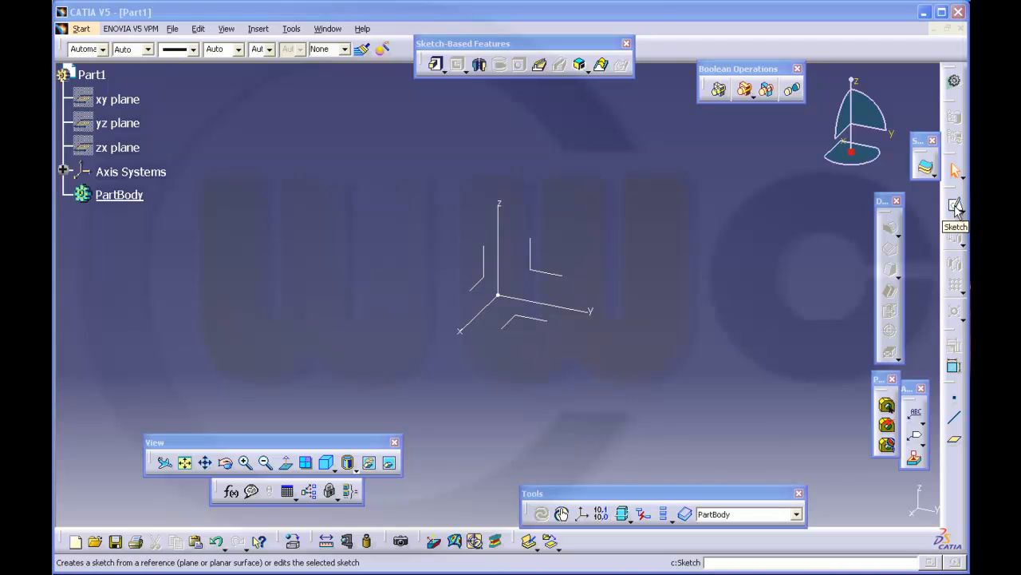
# Create Sketch.1 on the yz plane and expand PartBody, Sketch.1 and AbsoluteAxis in the tree.
pyautogui.click(955, 206)
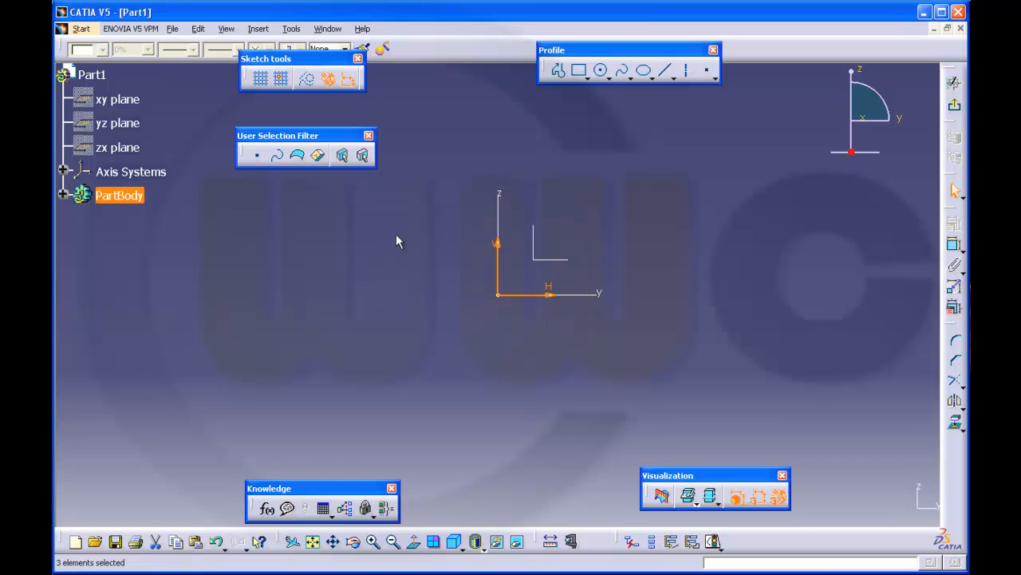
pyautogui.click(63, 195)
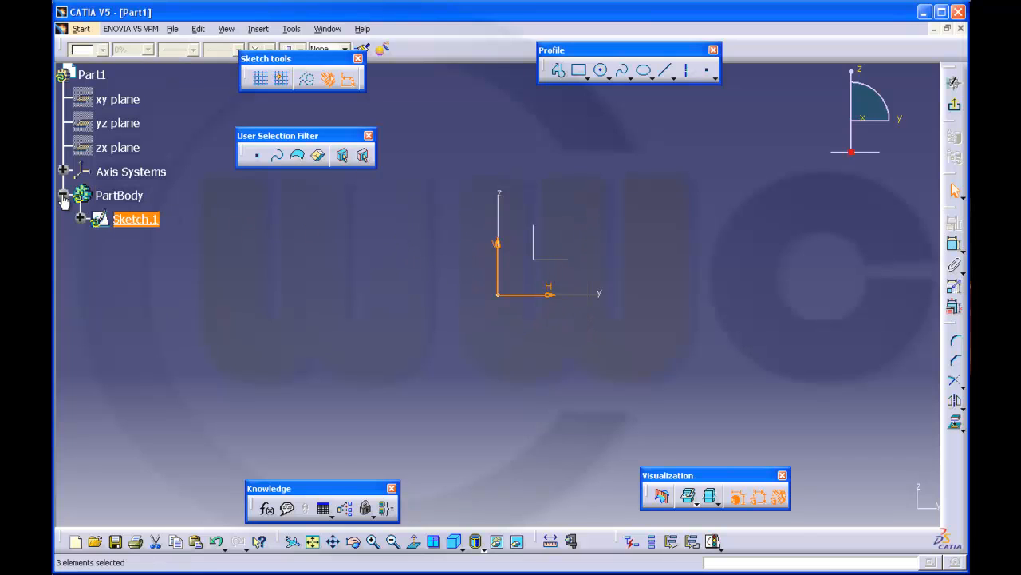
pyautogui.click(80, 219)
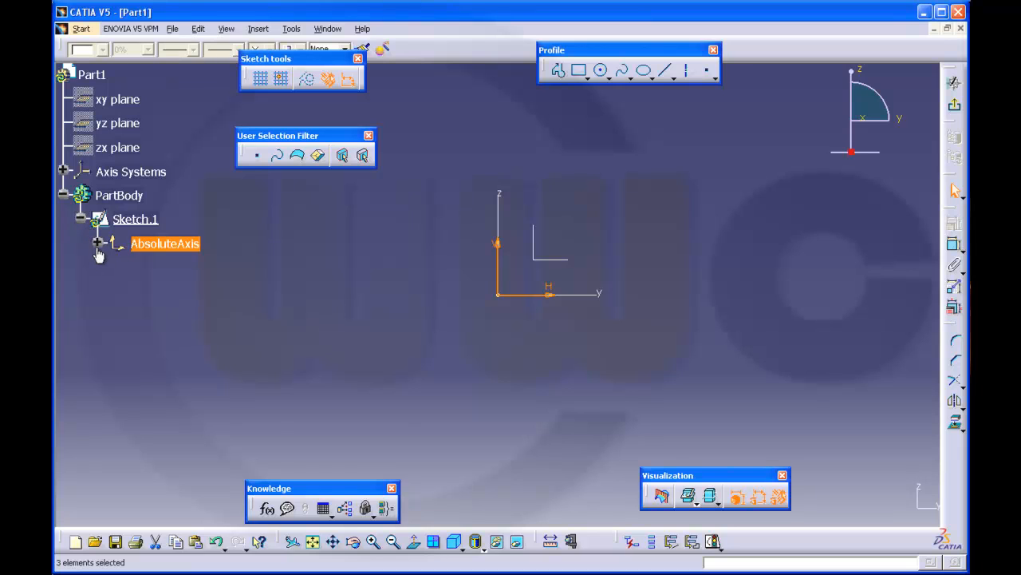
pyautogui.click(98, 243)
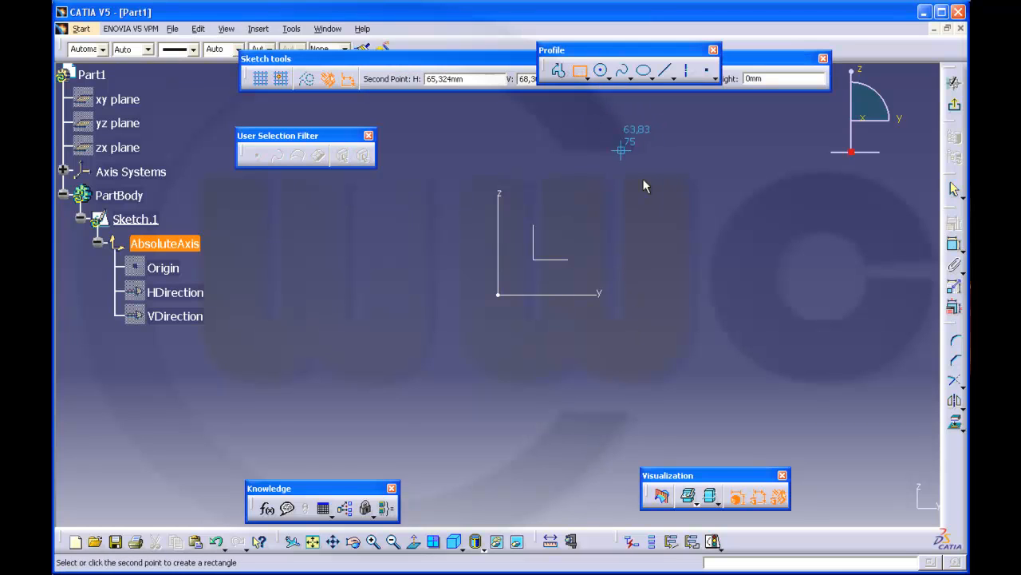
# Complete the rectangle with its opposite corner in the upper right of the sketch.
pyautogui.click(734, 150)
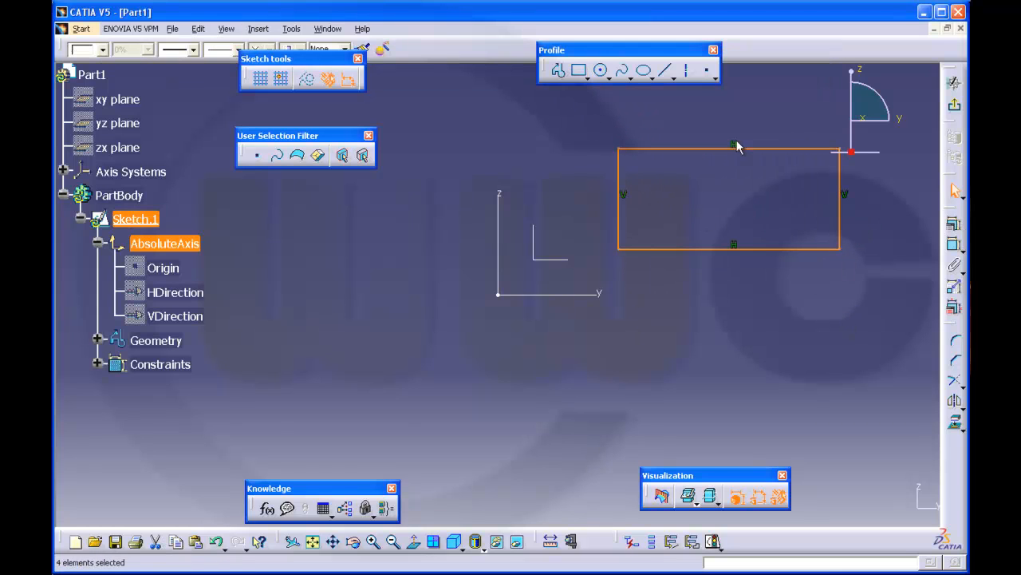
pyautogui.moveTo(625, 203)
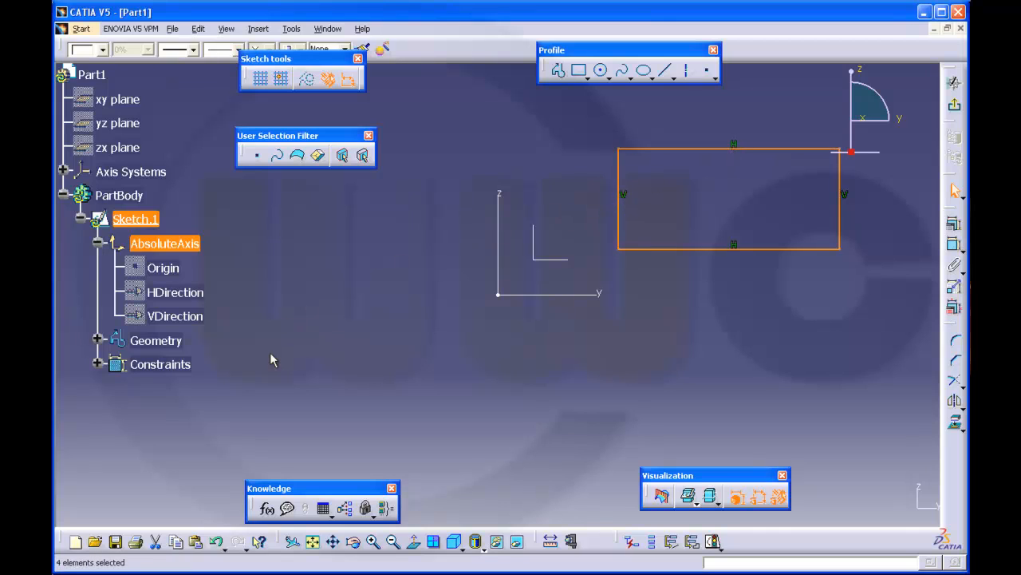
pyautogui.moveTo(161, 338)
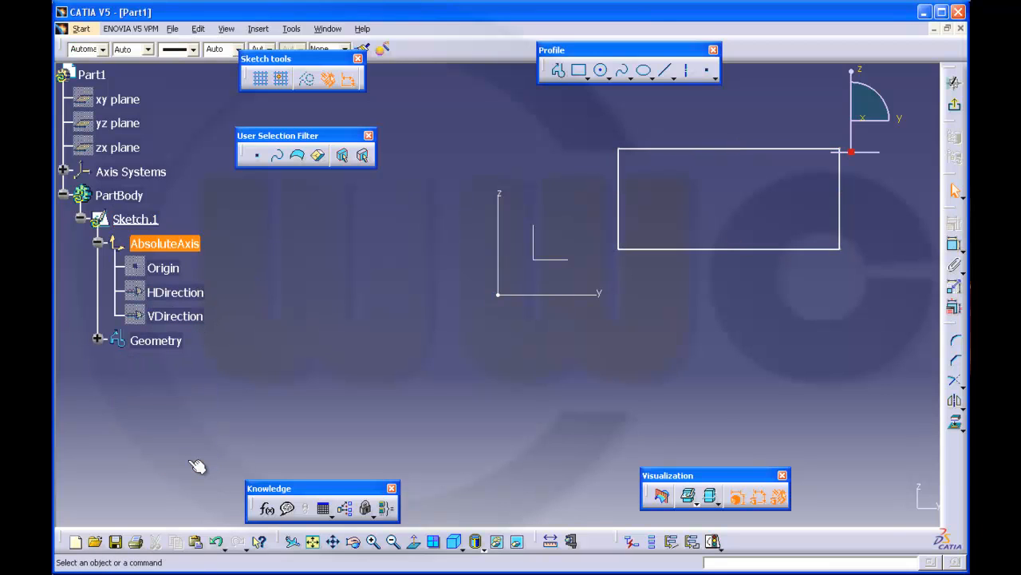
pyautogui.moveTo(945, 248)
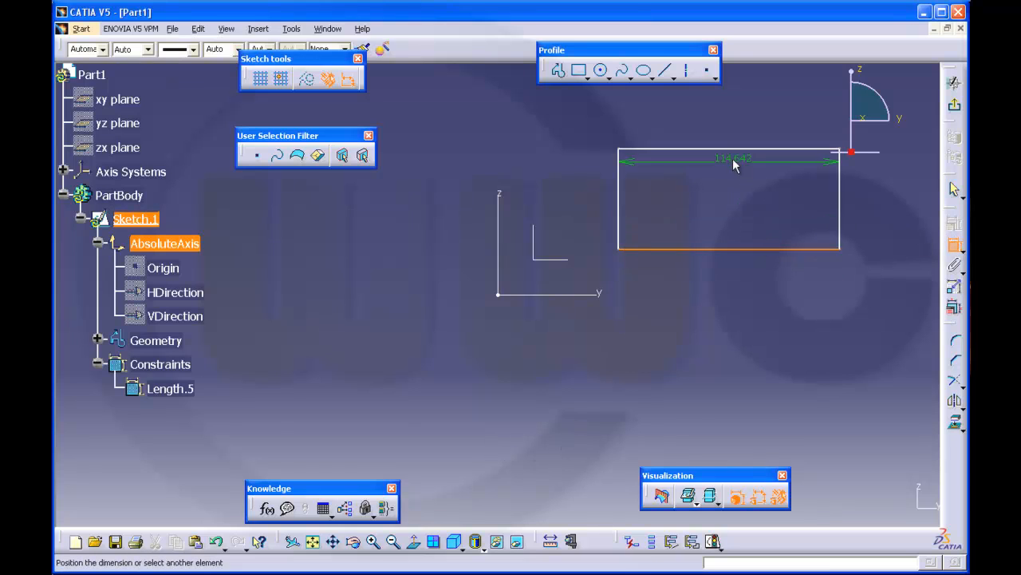
# Dimension the rectangle's width and height, setting the width to 120 mm.
pyautogui.click(894, 198)
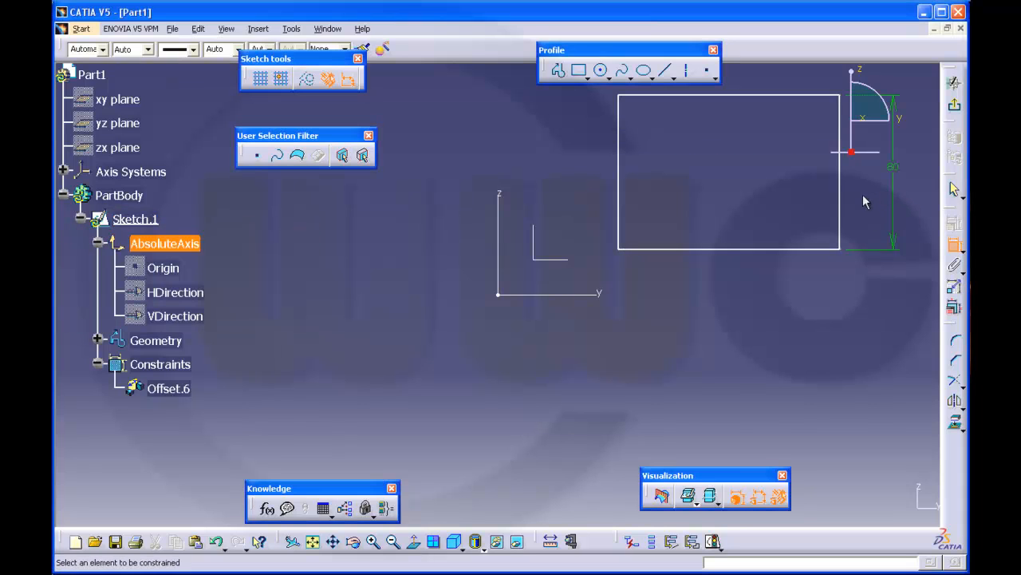
pyautogui.click(728, 172)
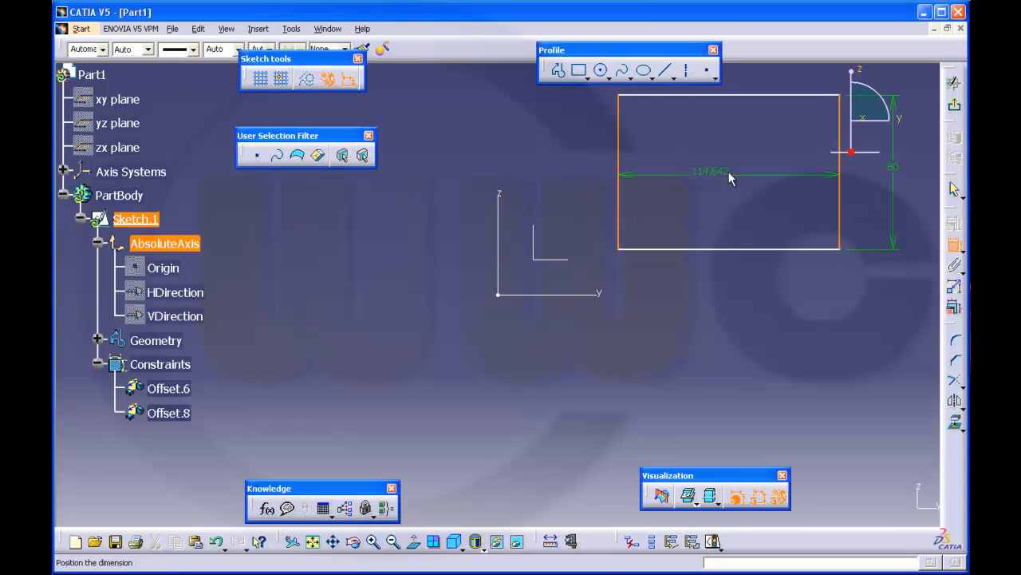
pyautogui.doubleClick(709, 171)
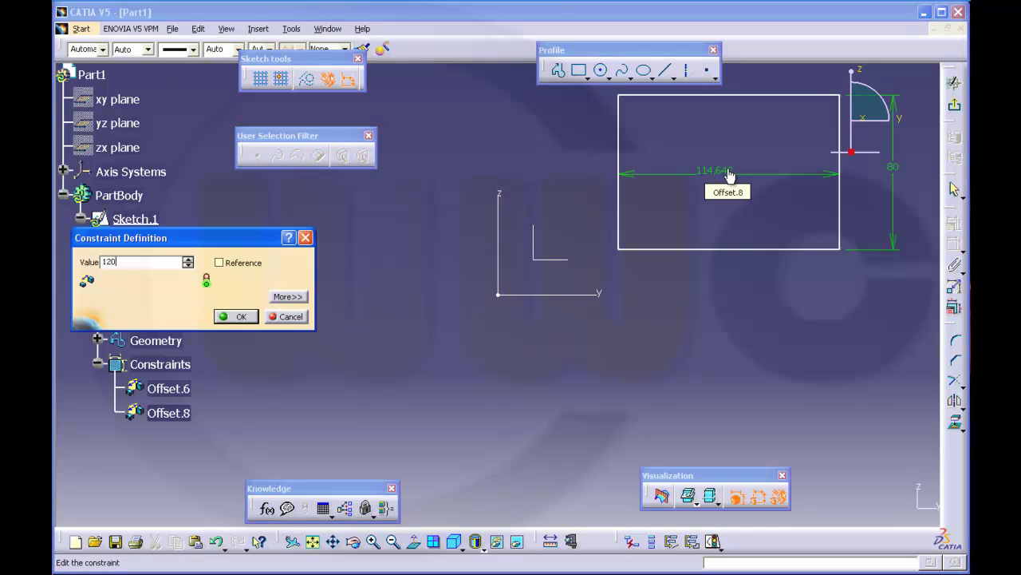
pyautogui.click(241, 316)
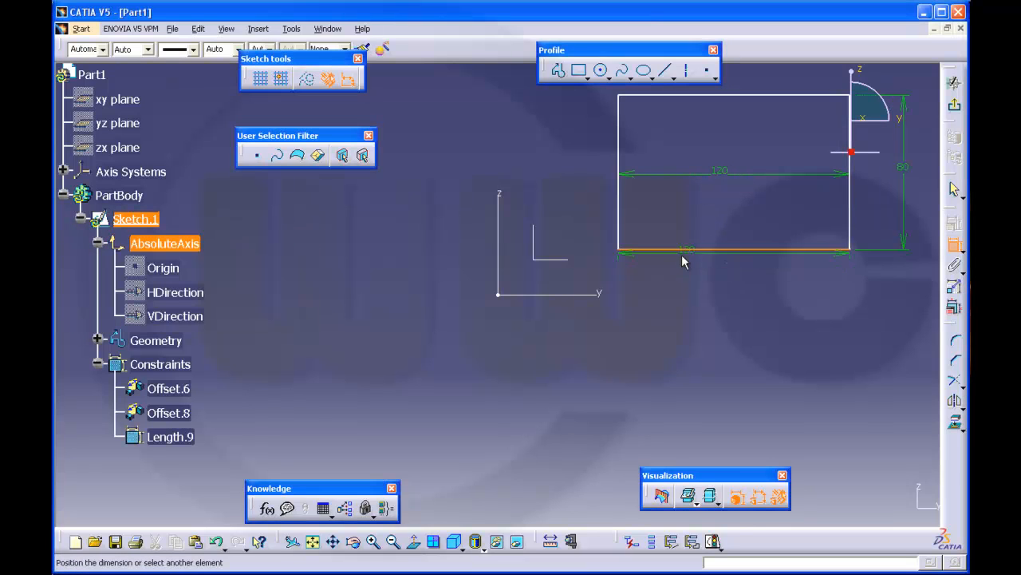
# Make the rectangle's bottom and left edges coincide with the horizontal and vertical axes.
pyautogui.rightClick(683, 255)
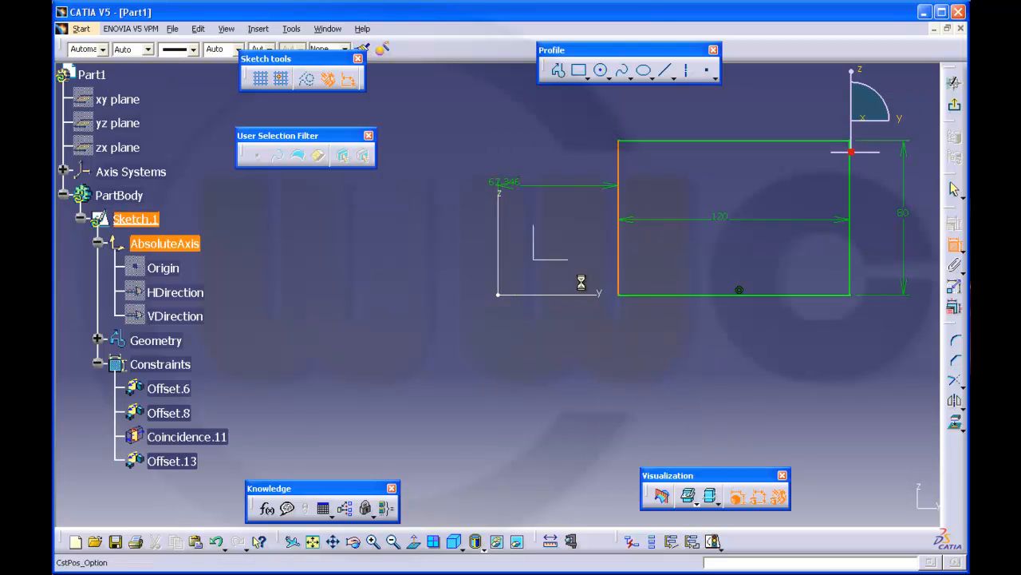
pyautogui.rightClick(581, 280)
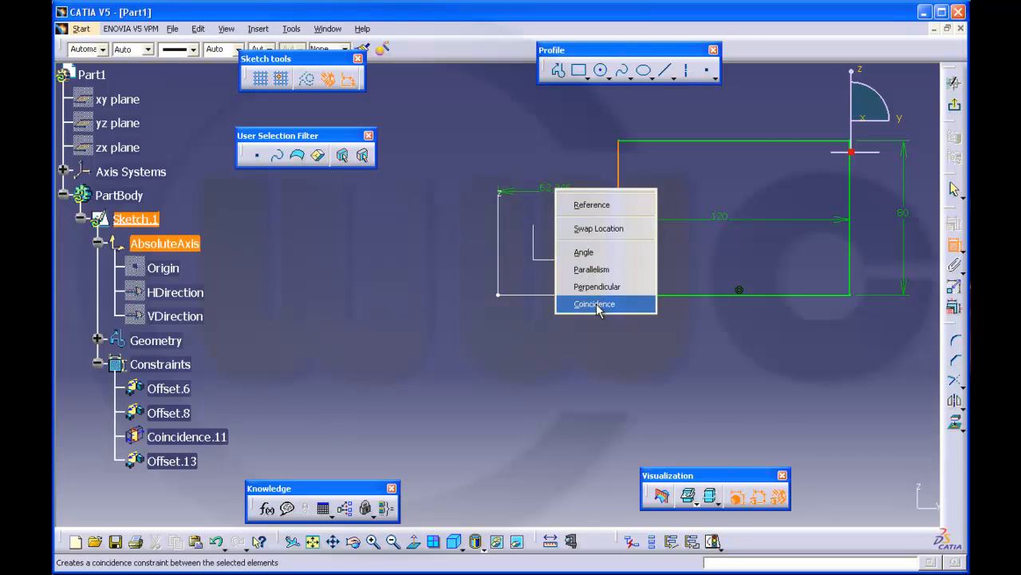
pyautogui.click(593, 303)
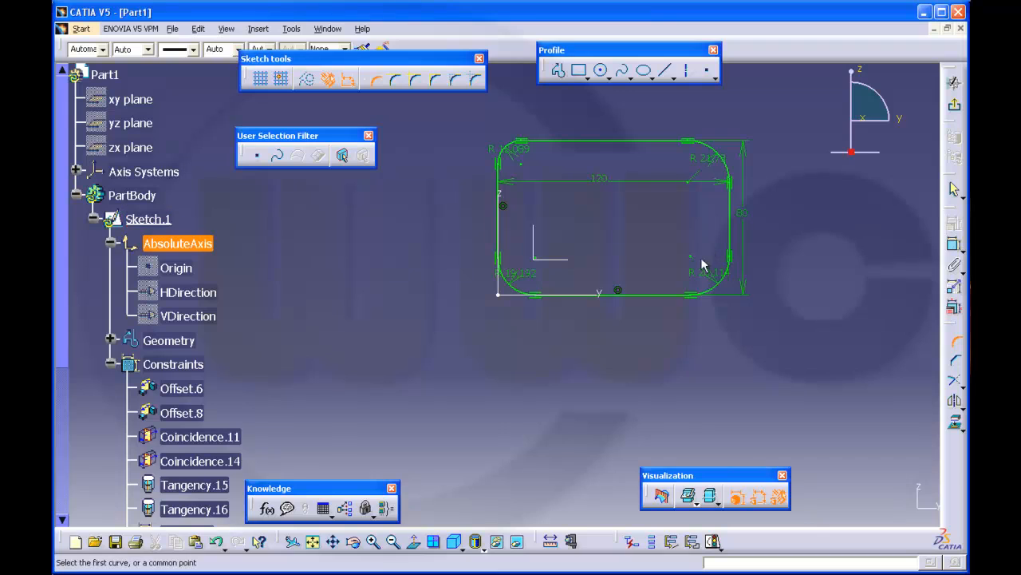
# Change the corner radii to 30 mm at bottom right and 50 mm at top left.
pyautogui.doubleClick(702, 275)
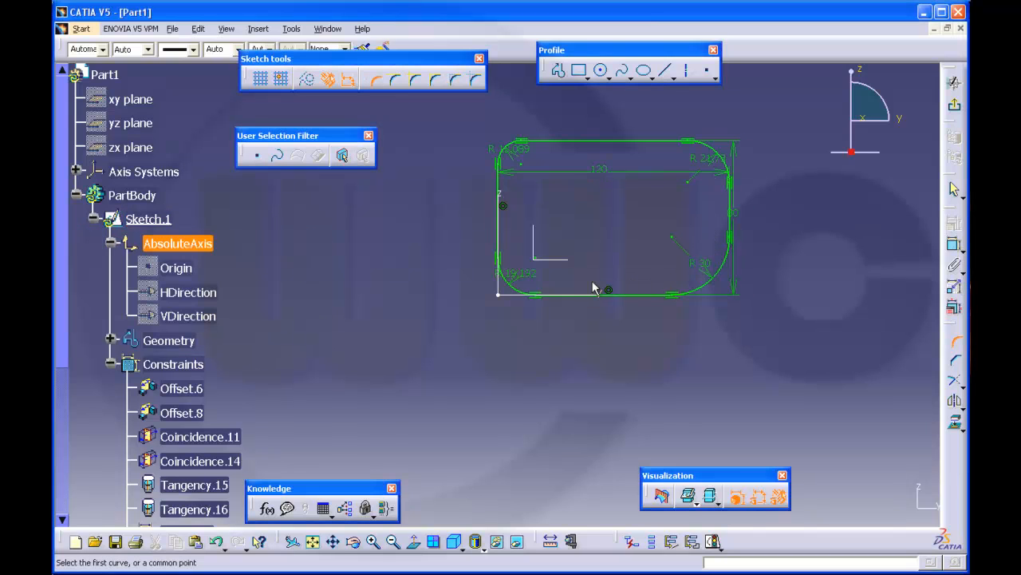
pyautogui.doubleClick(517, 274)
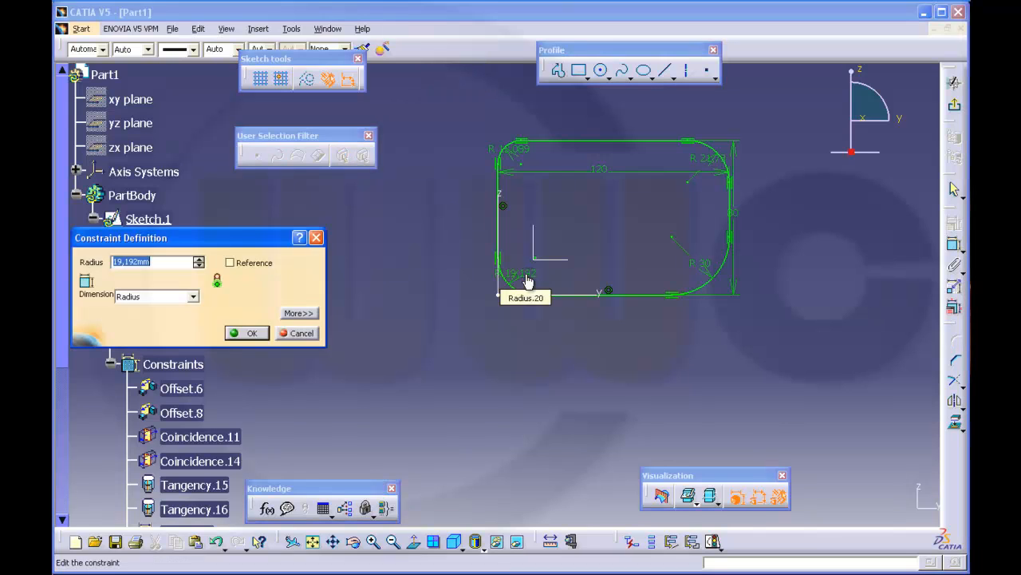
pyautogui.click(252, 333)
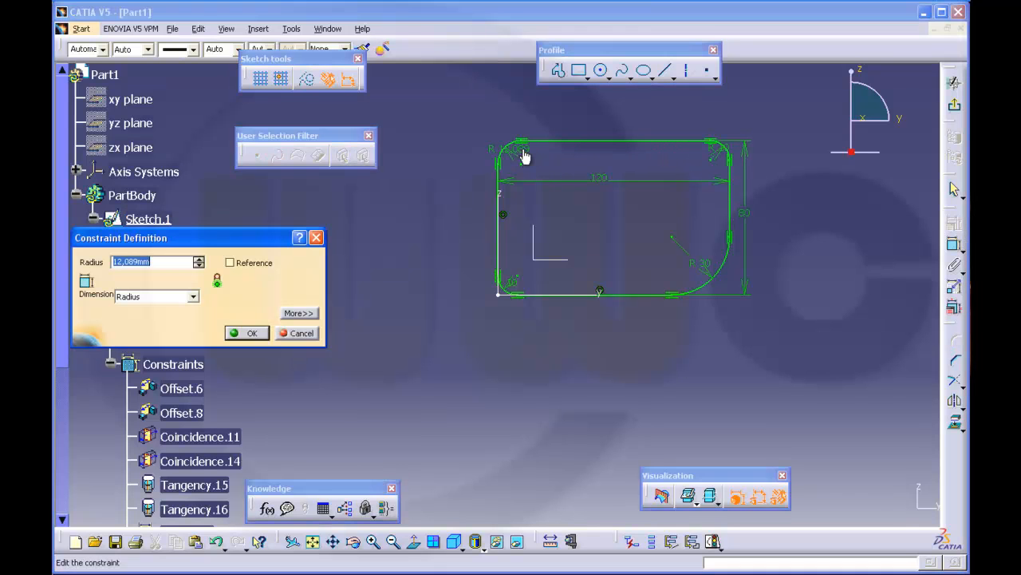
pyautogui.click(252, 332)
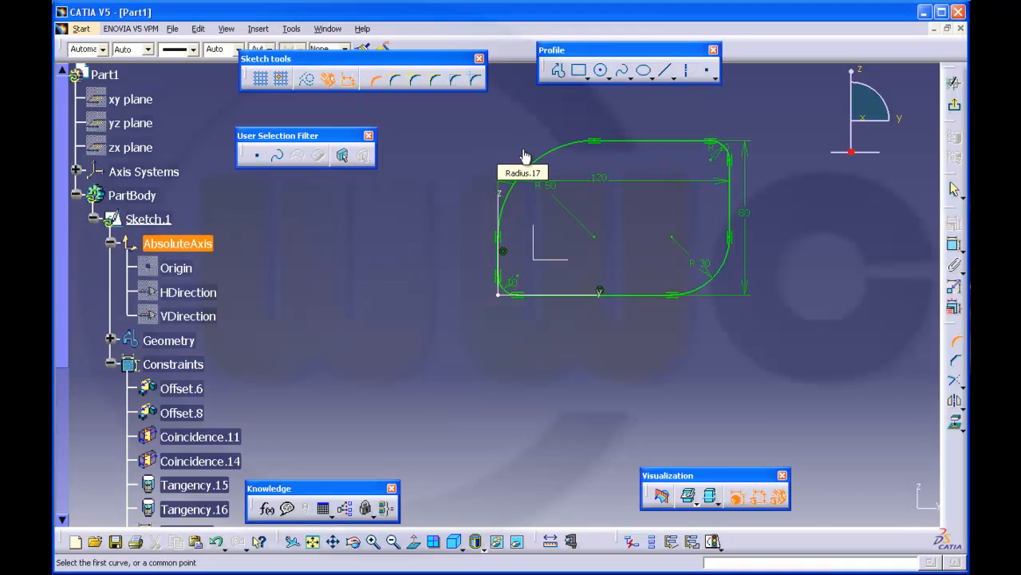
pyautogui.click(601, 70)
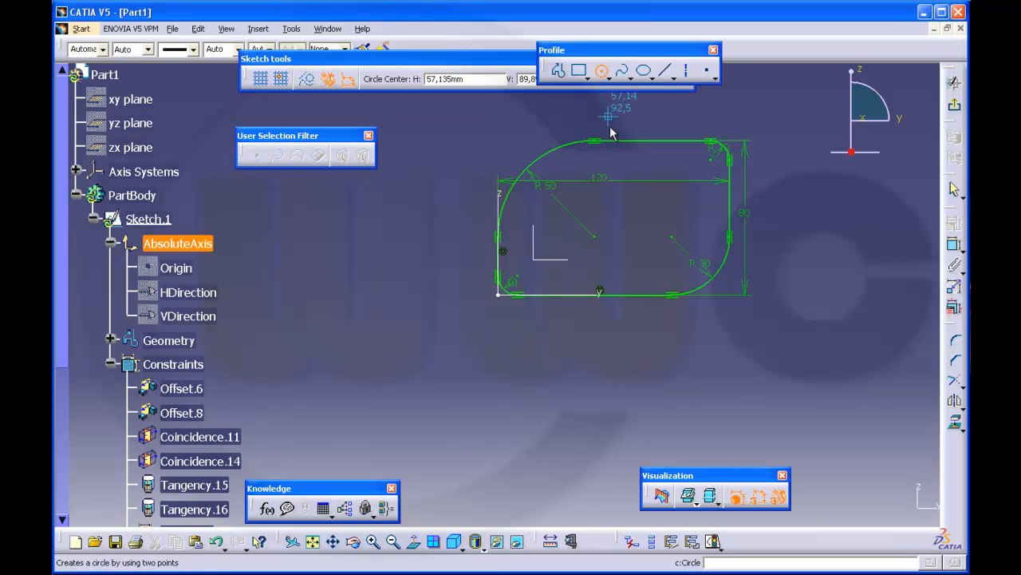
pyautogui.moveTo(583, 260)
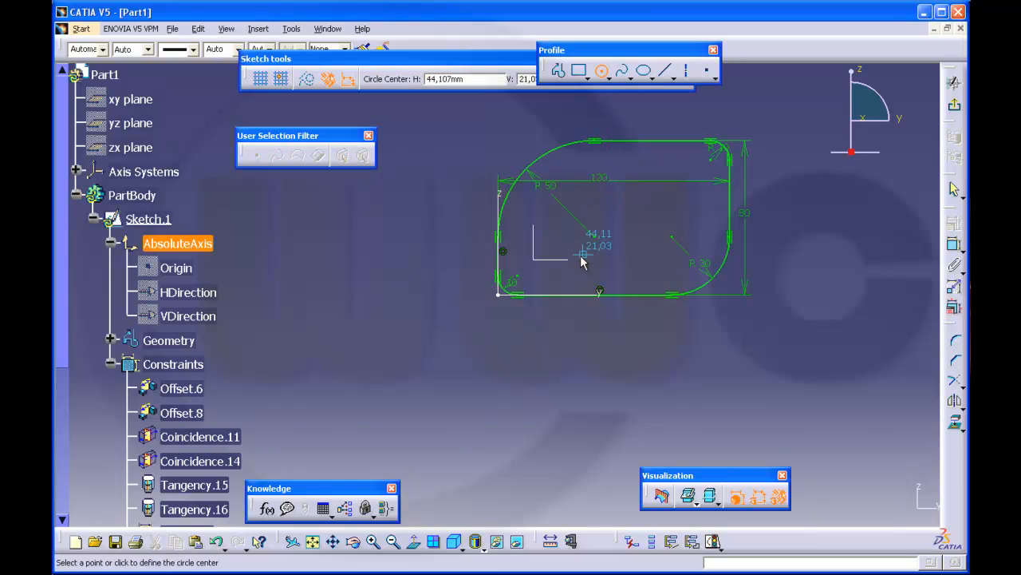
# Place the first circle's centre near the sketch origin.
pyautogui.click(552, 241)
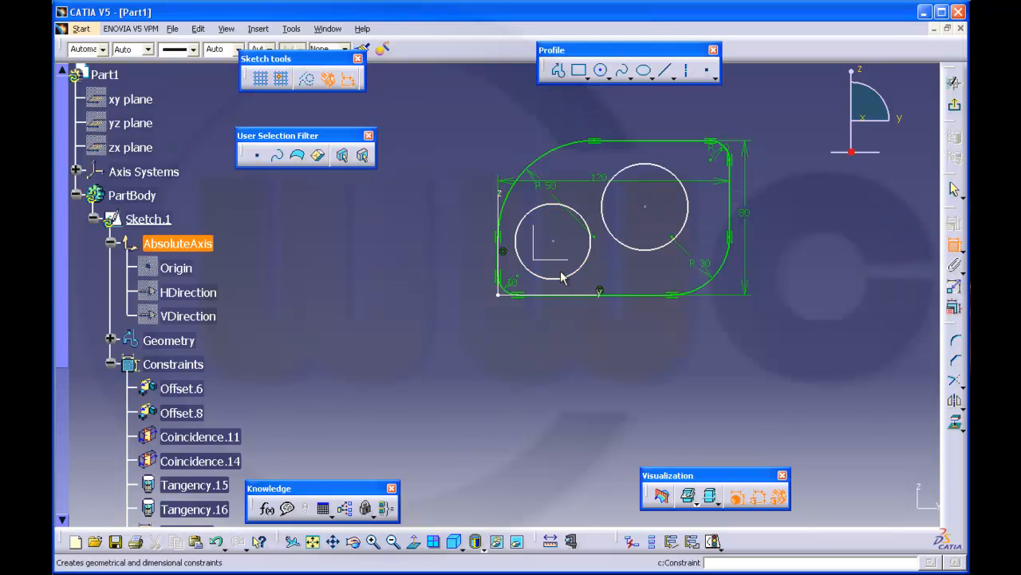
# Set the small circle's radius to 15 mm and dimension the large circle.
pyautogui.click(553, 239)
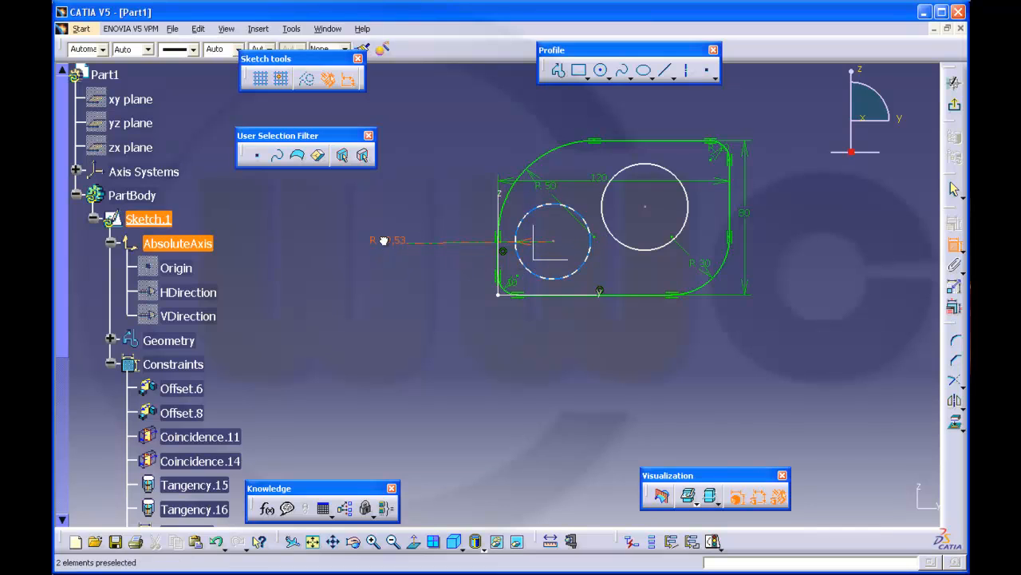
pyautogui.doubleClick(386, 240)
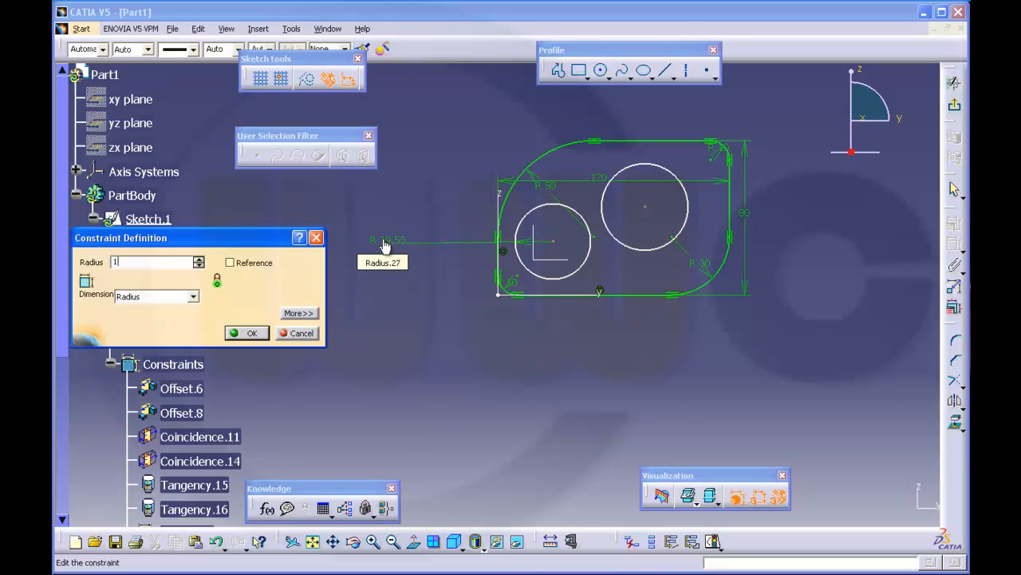
pyautogui.write('15')
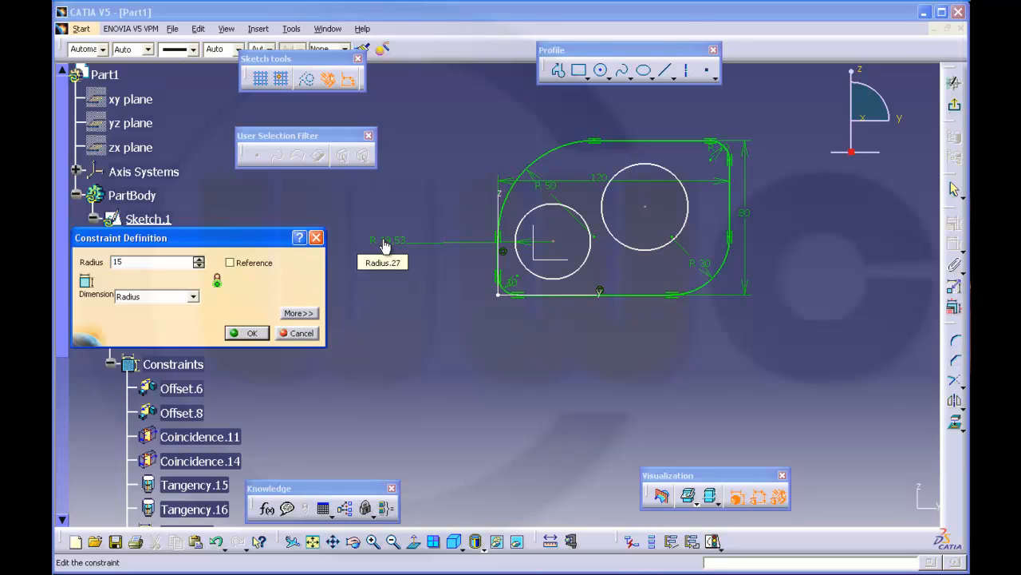
pyautogui.click(252, 333)
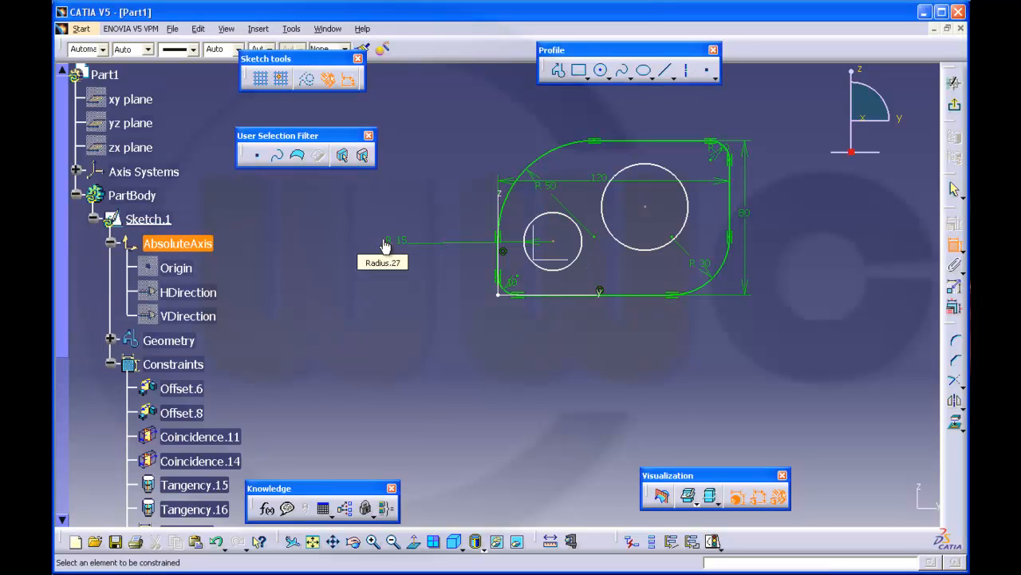
pyautogui.moveTo(654, 211)
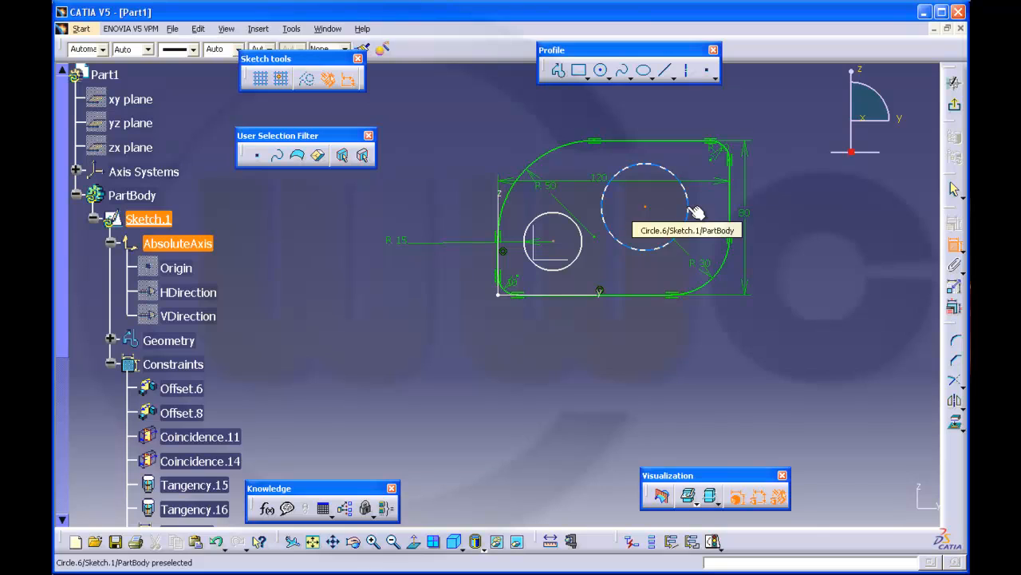
pyautogui.click(645, 206)
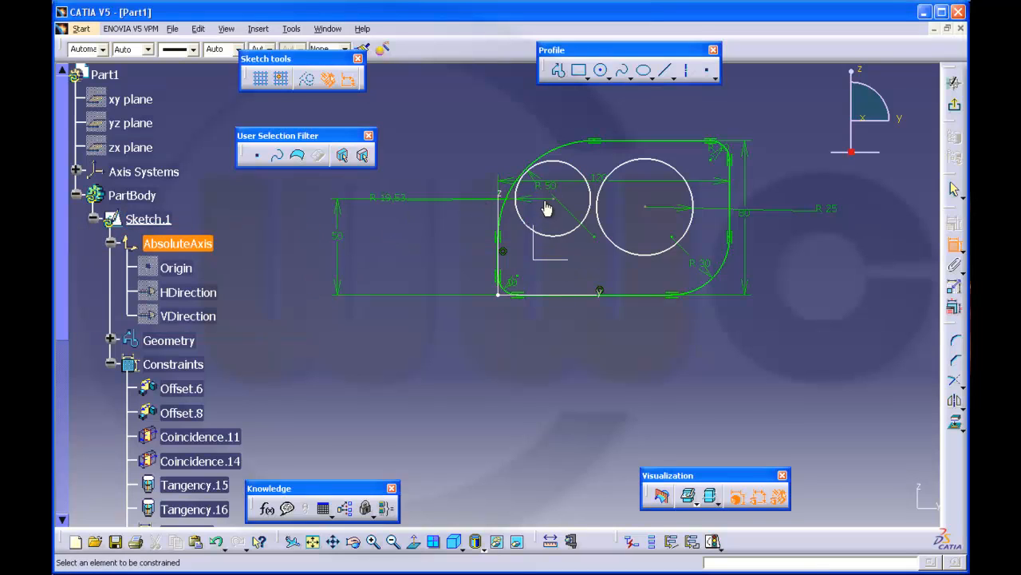
# Position the circle centres from the axes with 40 mm and 35 mm offsets.
pyautogui.click(547, 200)
pyautogui.write('40')
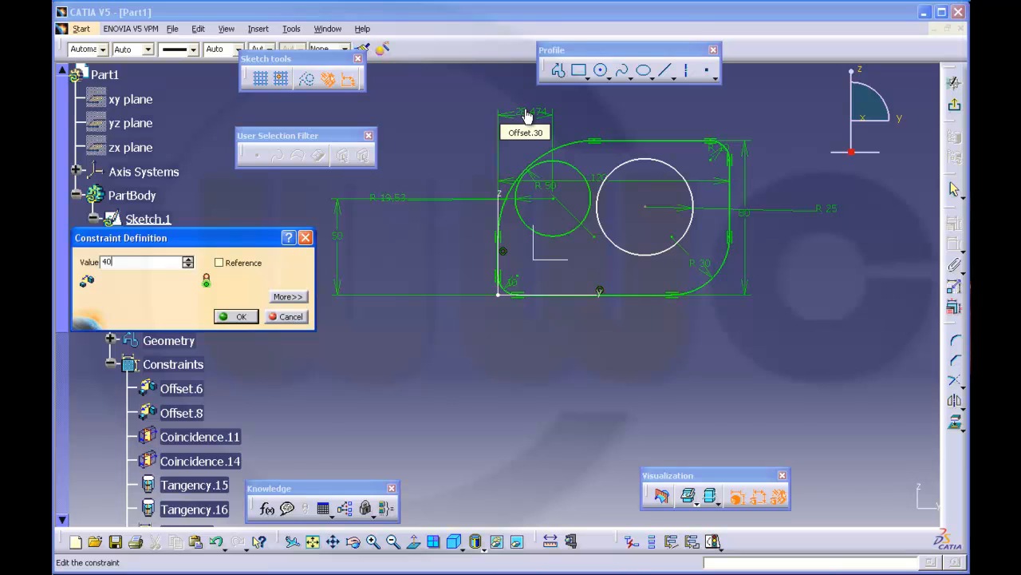
pyautogui.click(241, 316)
pyautogui.write('3')
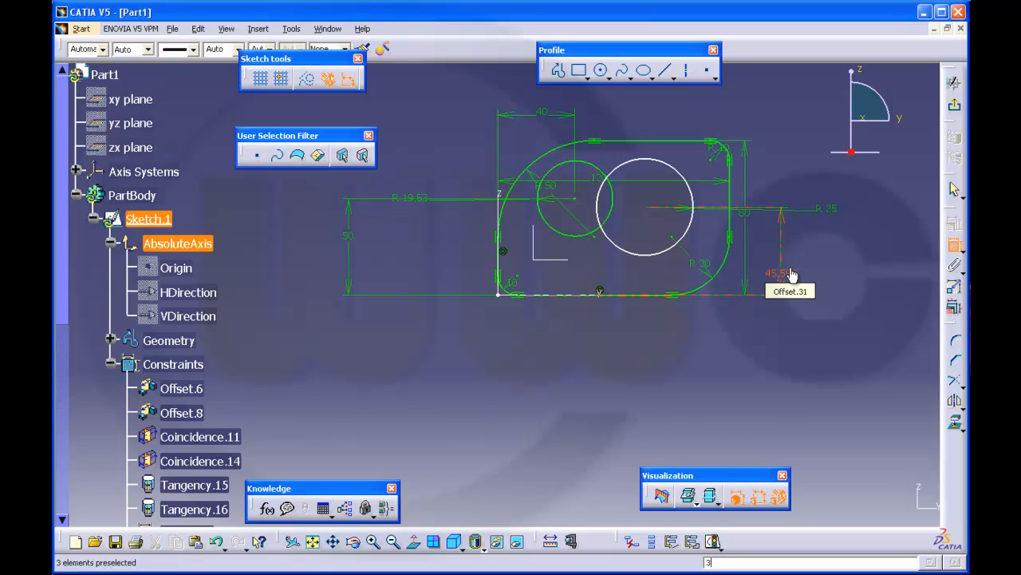
pyautogui.moveTo(649, 296)
pyautogui.write('35')
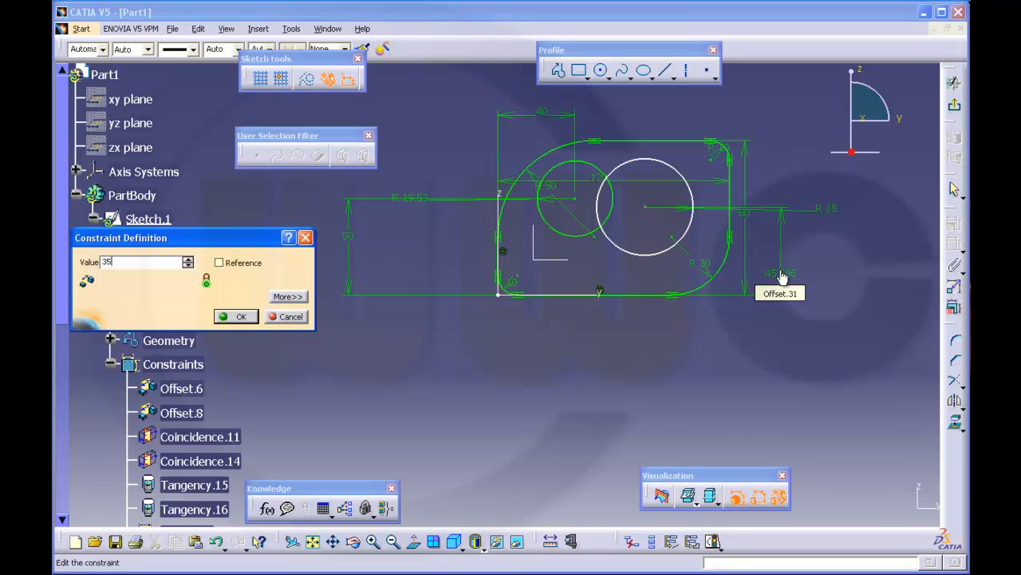
pyautogui.click(240, 316)
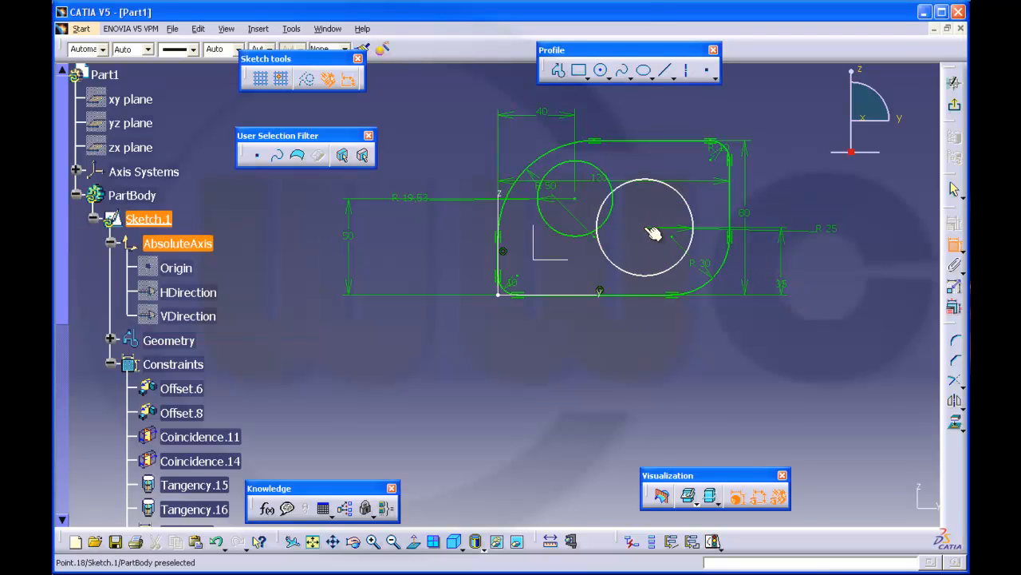
pyautogui.click(646, 232)
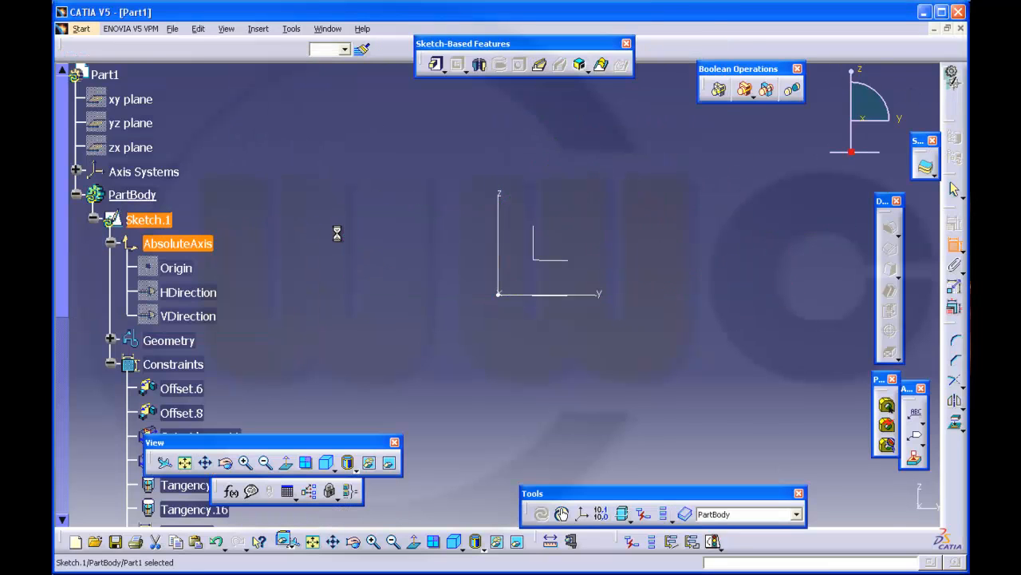
# Pad Sketch.1 to a 5 mm thick plate and clear the selection.
pyautogui.click(434, 64)
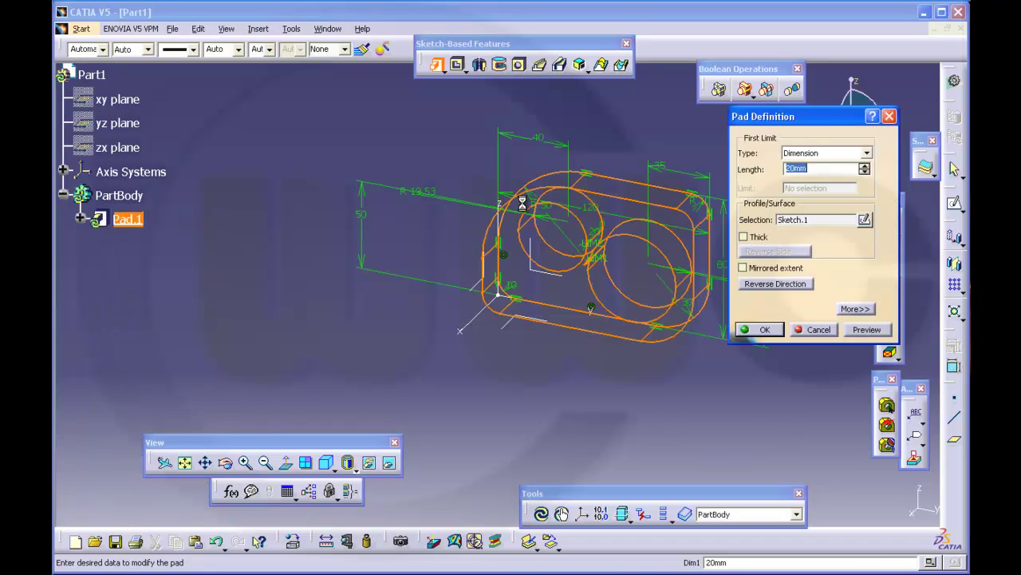
pyautogui.write('5mm')
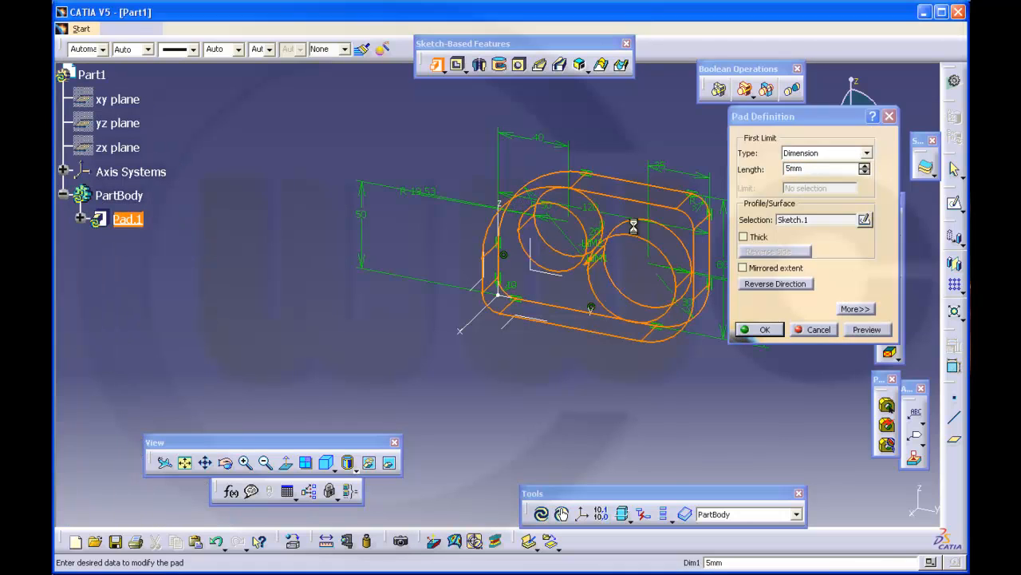
pyautogui.click(764, 328)
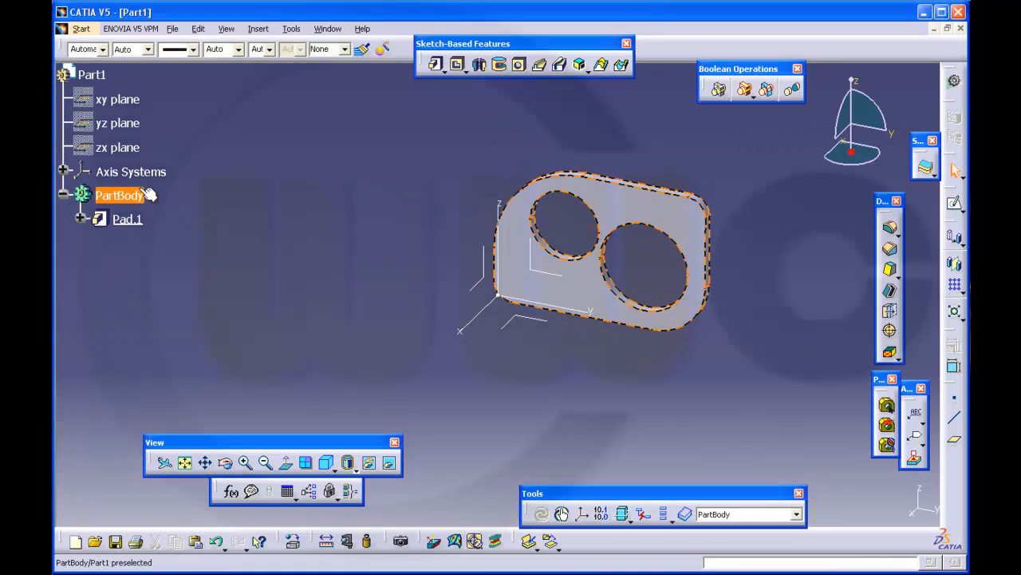
pyautogui.click(251, 233)
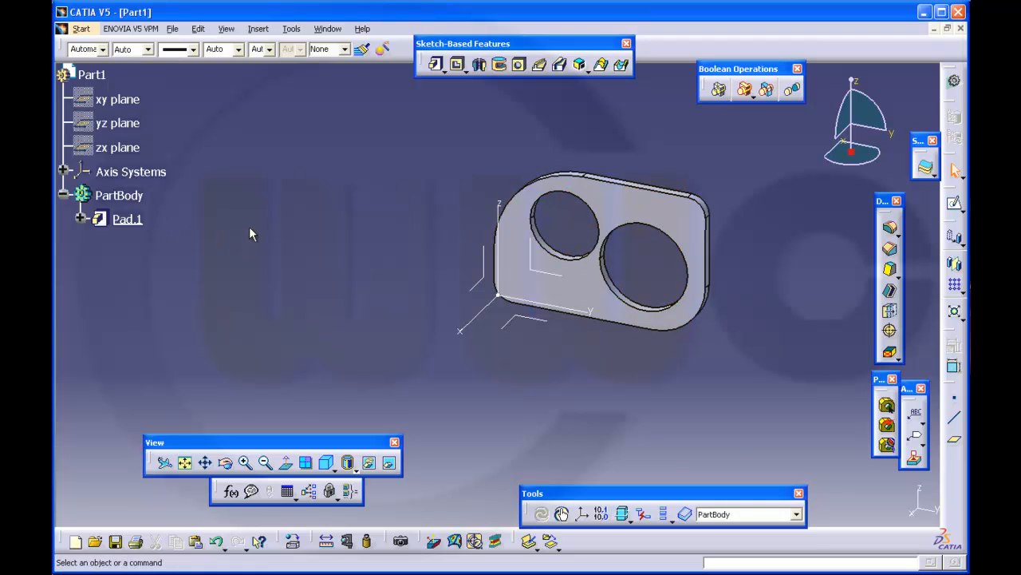
pyautogui.moveTo(252, 226)
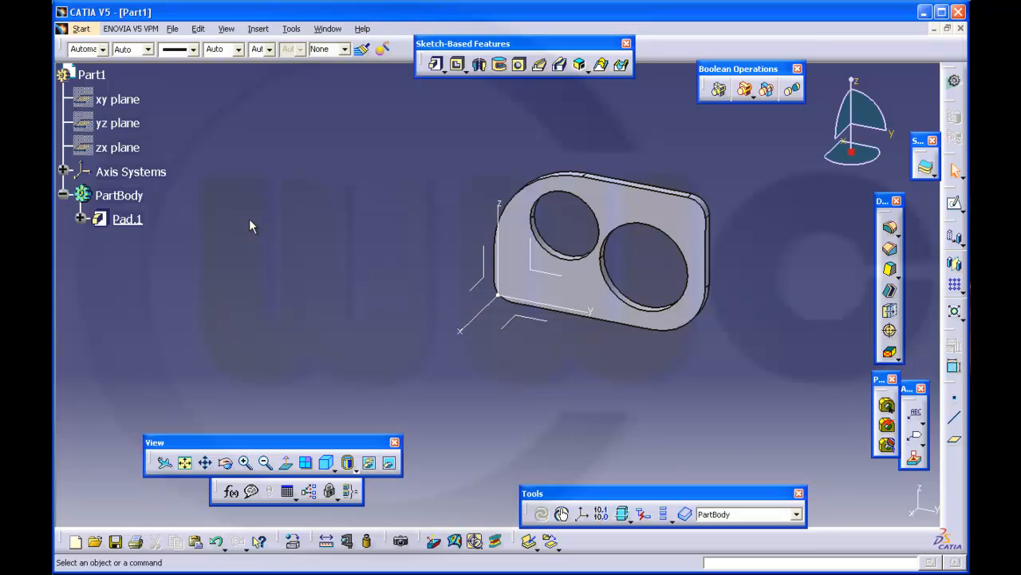
pyautogui.moveTo(292, 29)
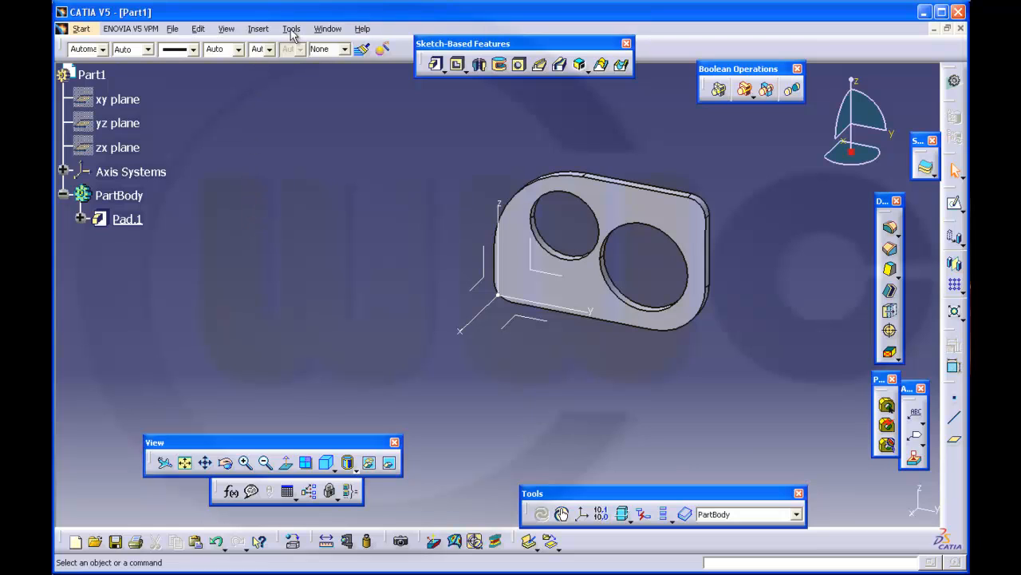
# Insert Body.2 and begin drawing a rectangle in its new sketch.
pyautogui.click(257, 28)
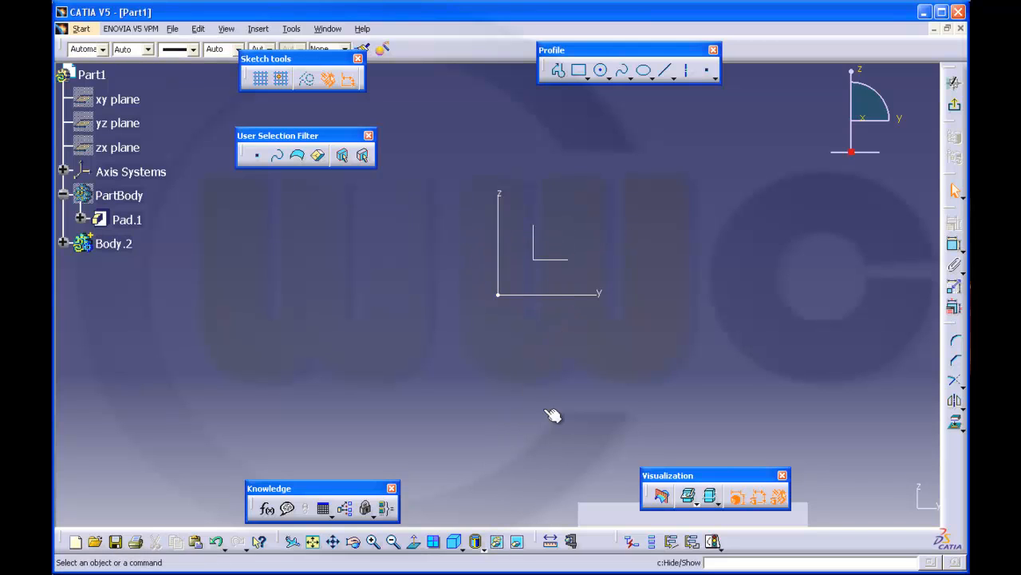
pyautogui.moveTo(577, 96)
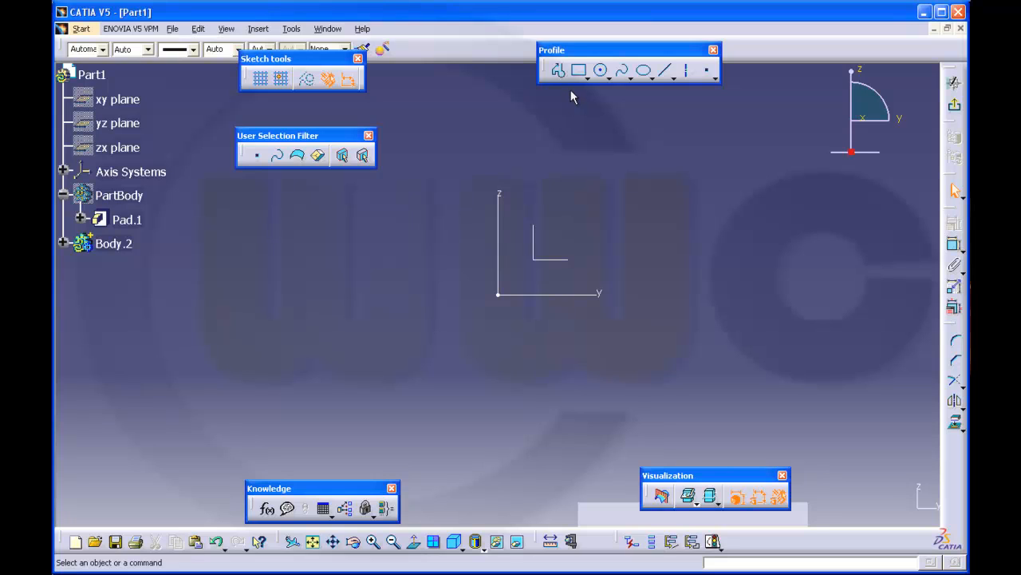
pyautogui.click(579, 70)
pyautogui.write('12')
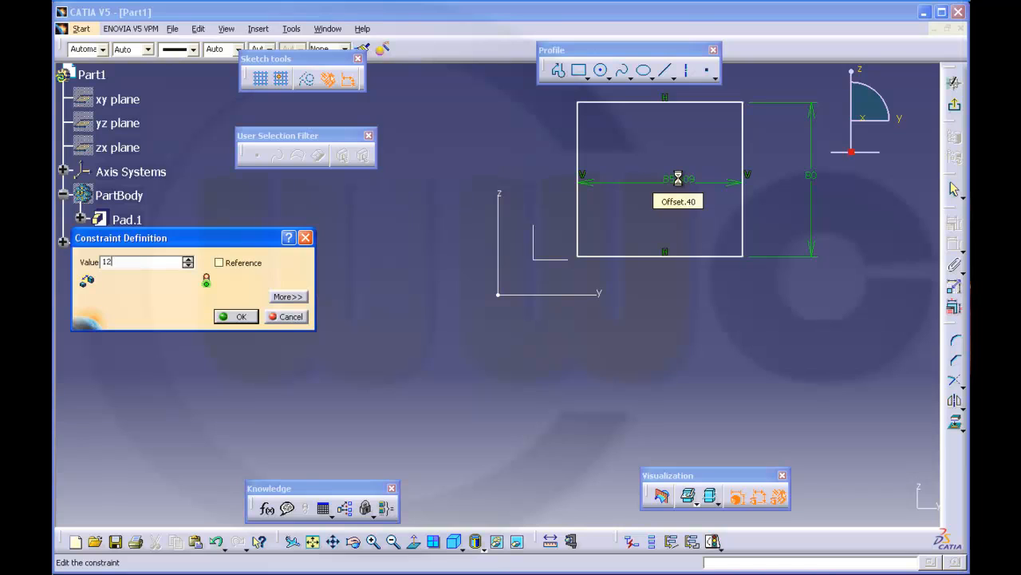
# Confirm the rectangle's width and make its bottom and left edges coincide with the axes.
pyautogui.click(240, 316)
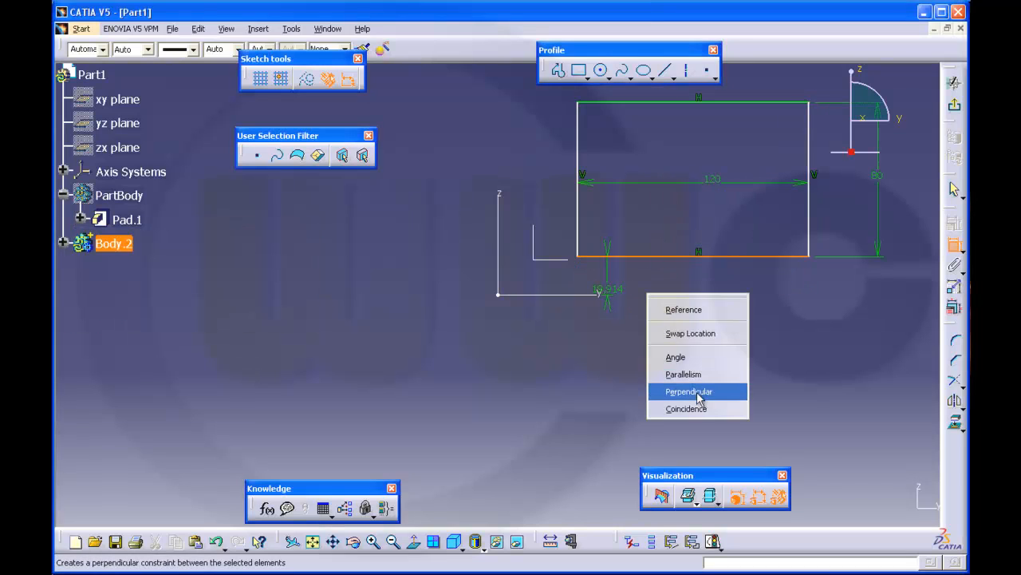
pyautogui.click(687, 391)
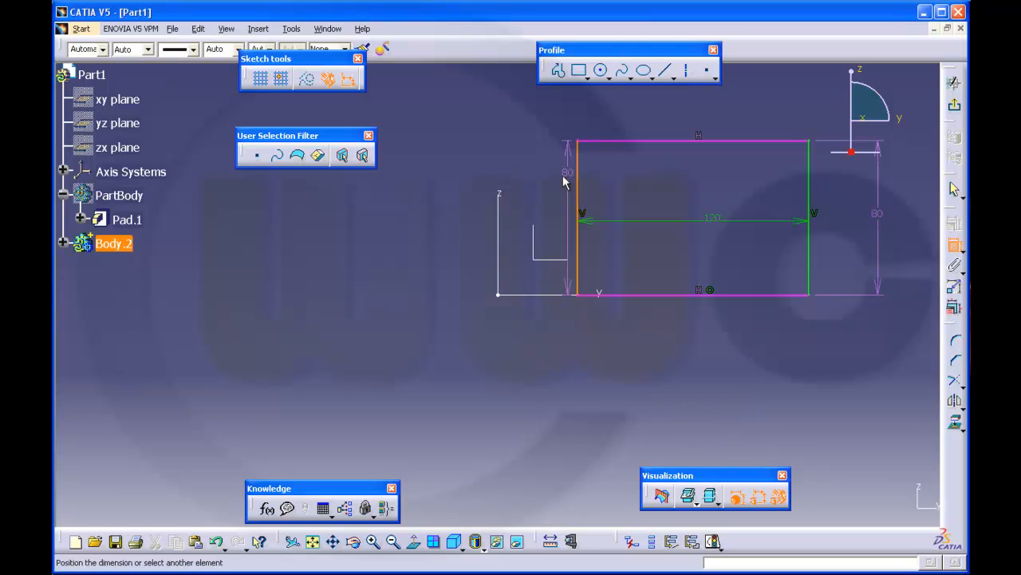
pyautogui.rightClick(563, 181)
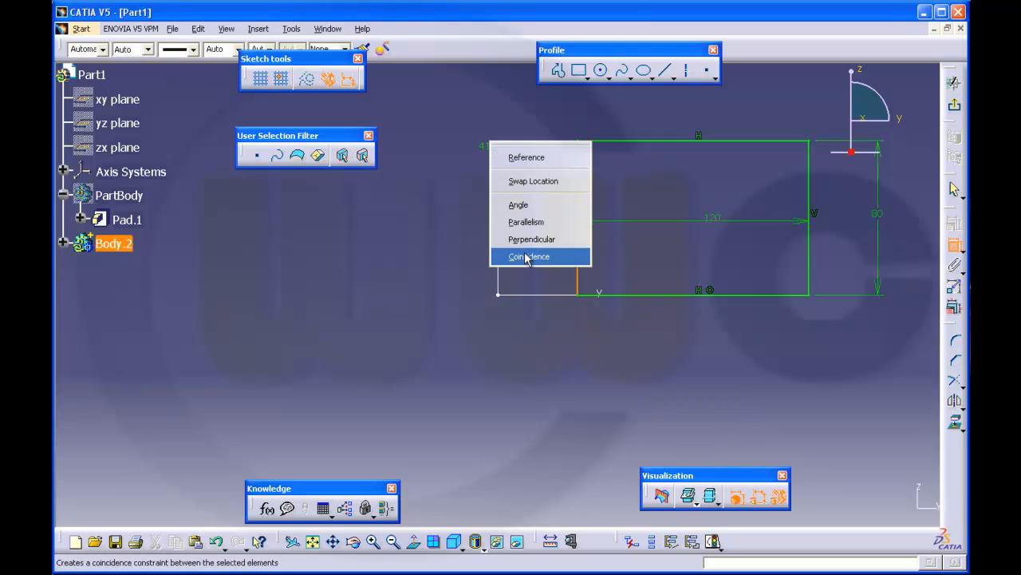
pyautogui.click(528, 257)
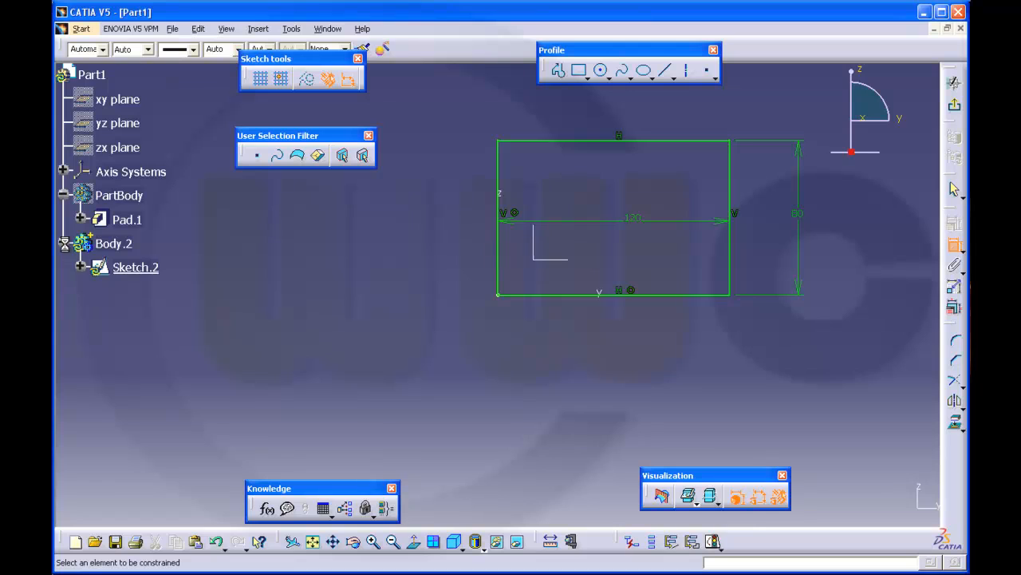
# Select the parallelism constraints in Sketch.2's tree for removal.
pyautogui.click(87, 267)
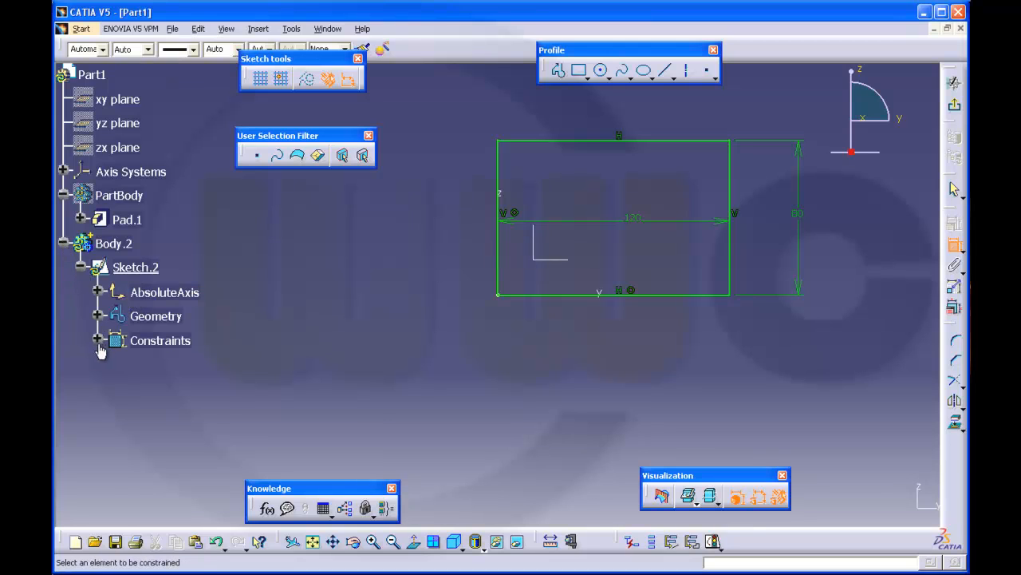
pyautogui.click(98, 340)
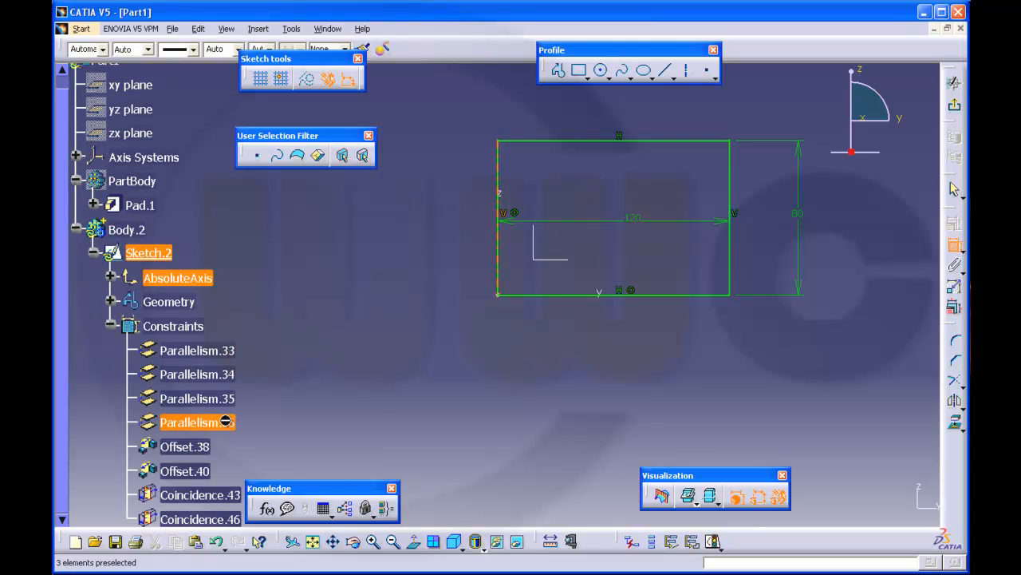
pyautogui.click(197, 350)
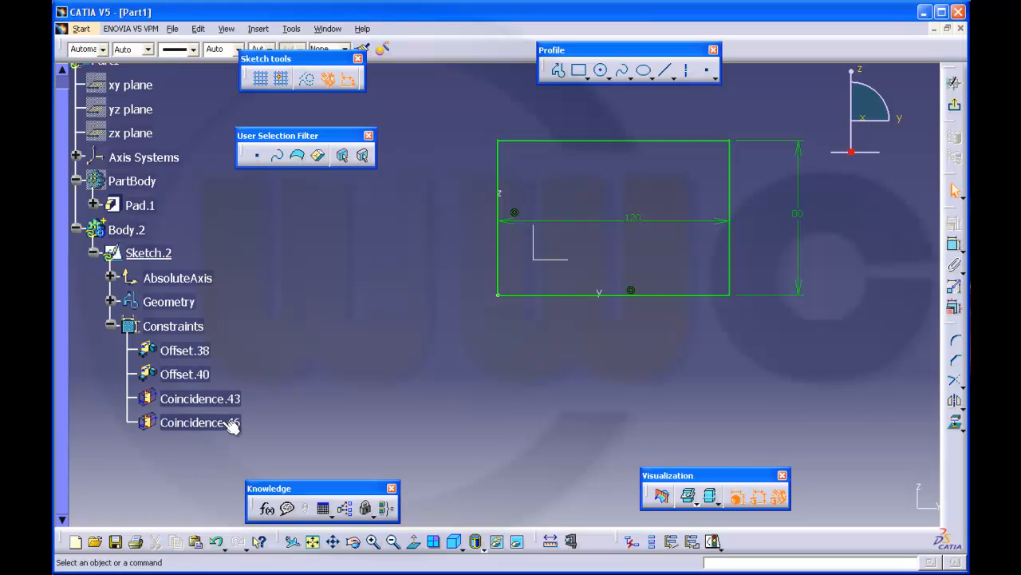
pyautogui.moveTo(446, 298)
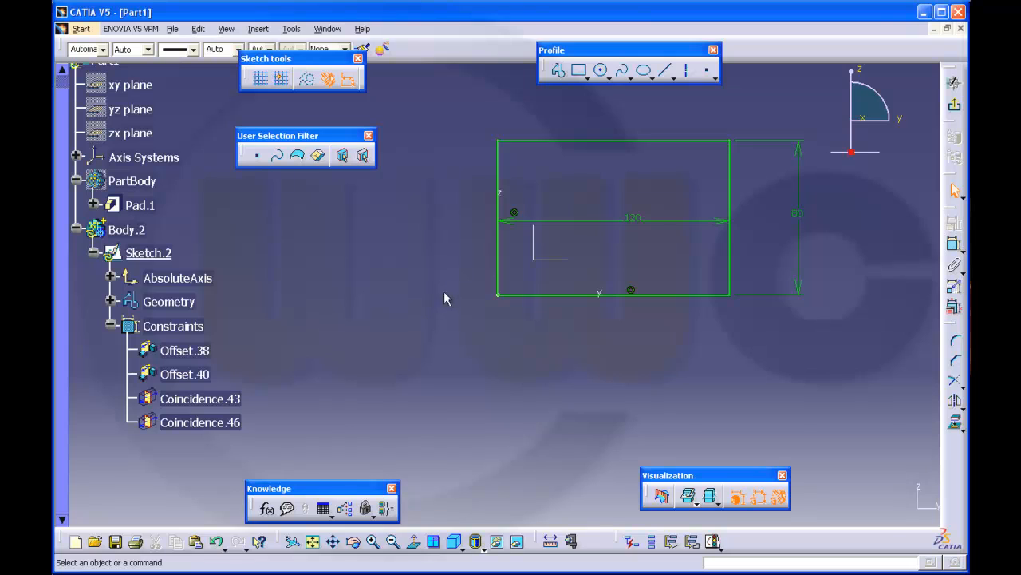
pyautogui.moveTo(663, 141)
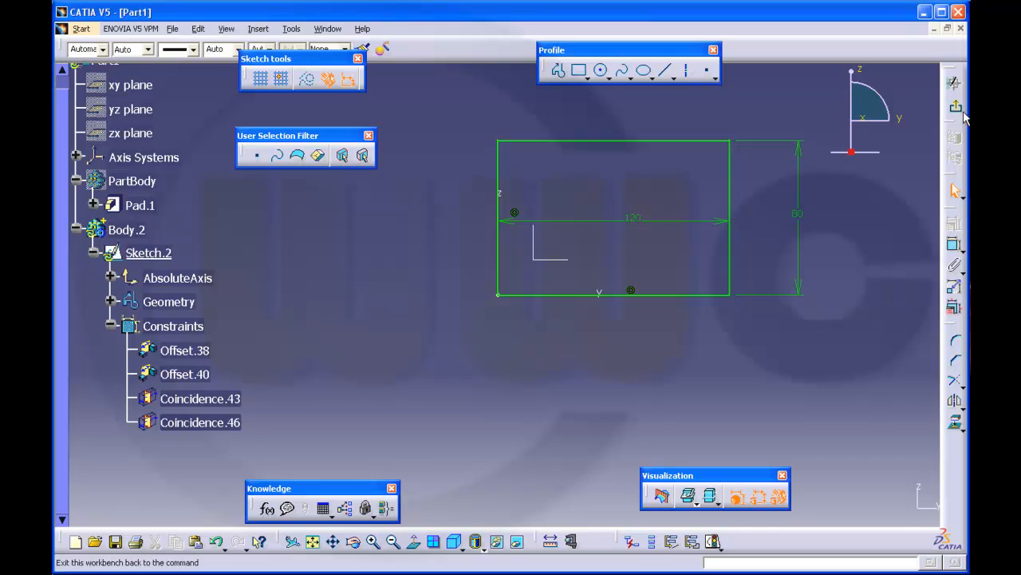
# Exit the sketcher and pad Sketch.2 into a 5 mm plate, Pad.2.
pyautogui.click(955, 106)
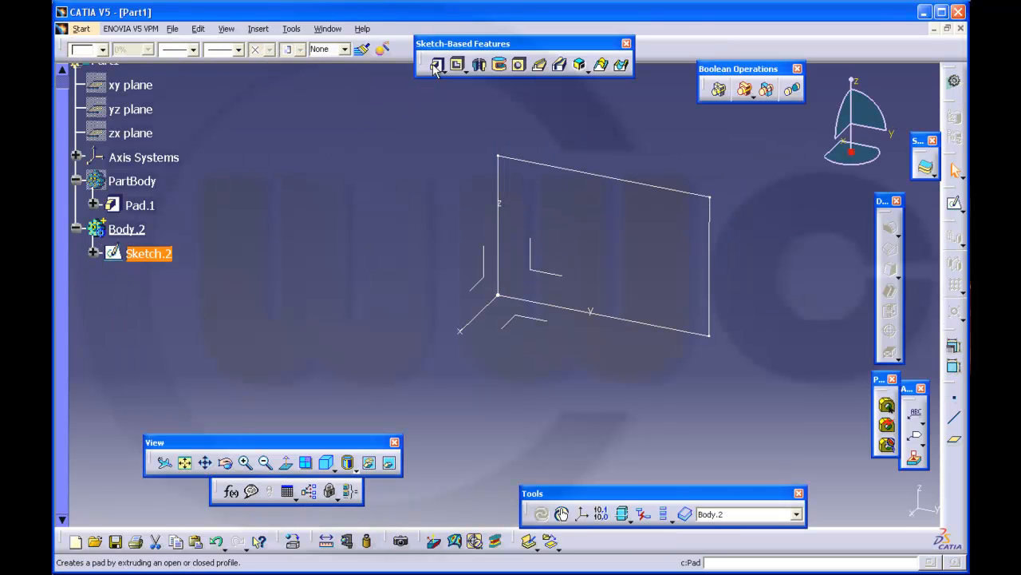
pyautogui.click(436, 65)
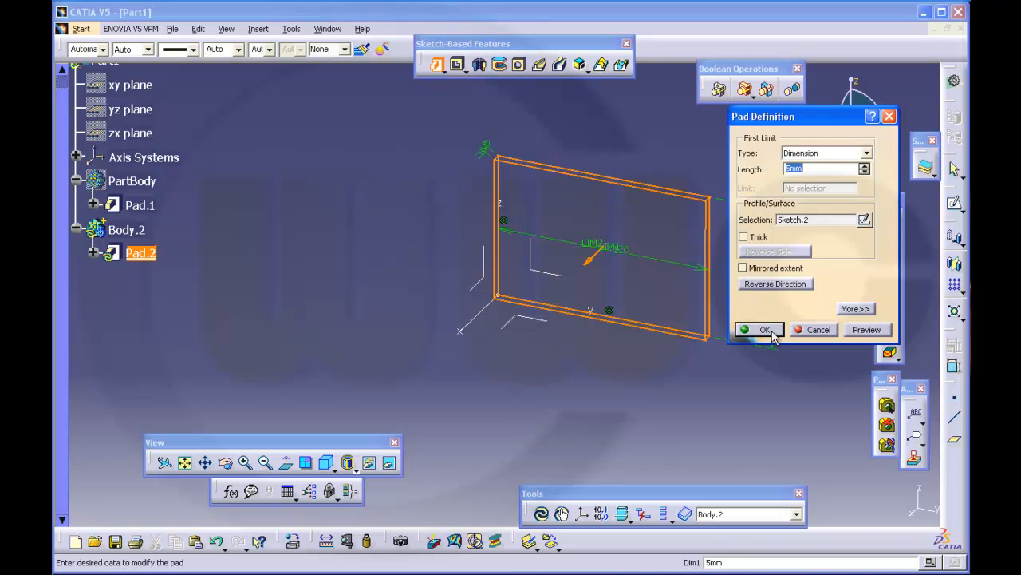
pyautogui.click(764, 329)
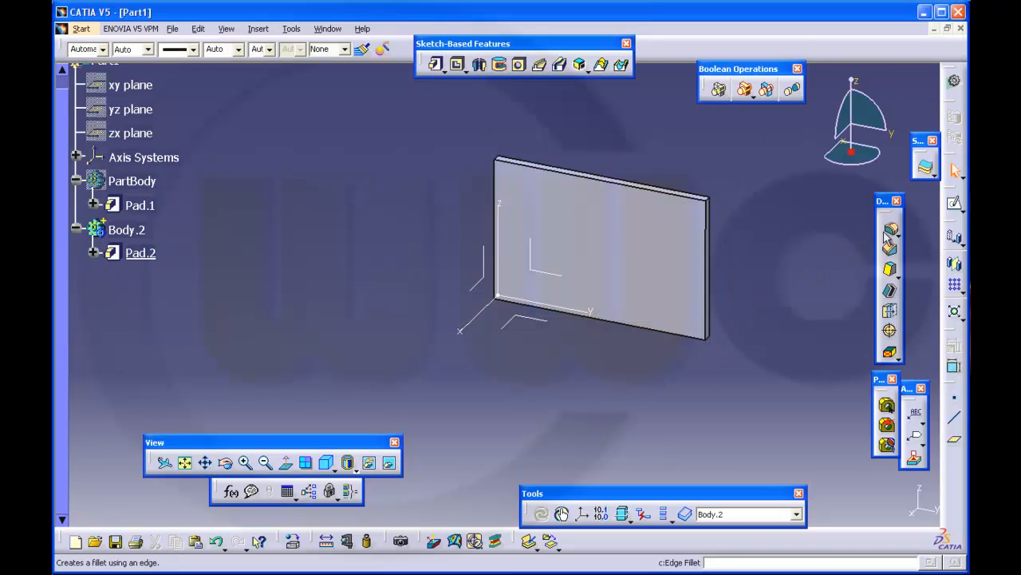
pyautogui.click(890, 230)
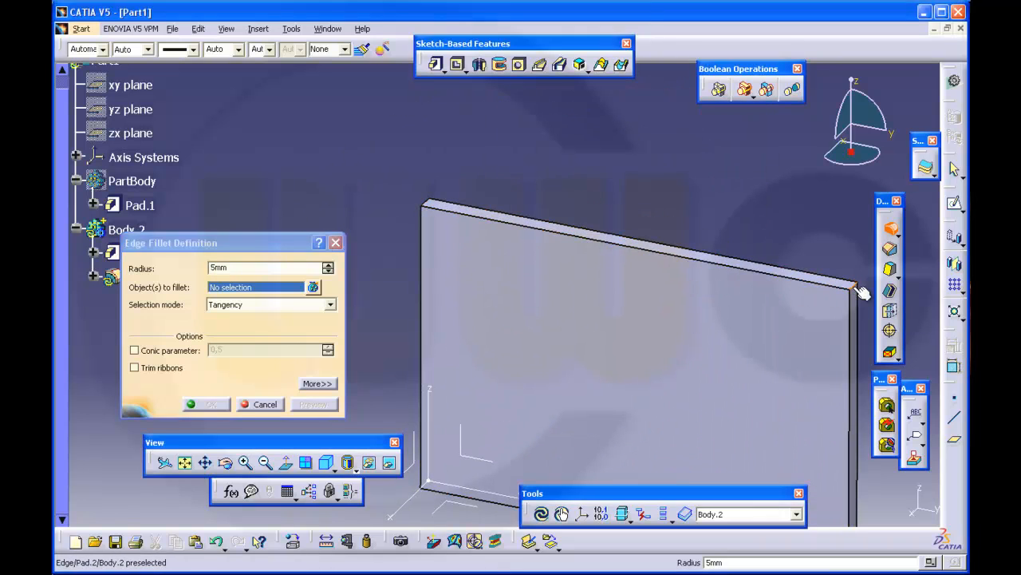
# Select the first corner edge to fillet, choosing the plate edge among overlapping elements.
pyautogui.click(846, 288)
pyautogui.write('10')
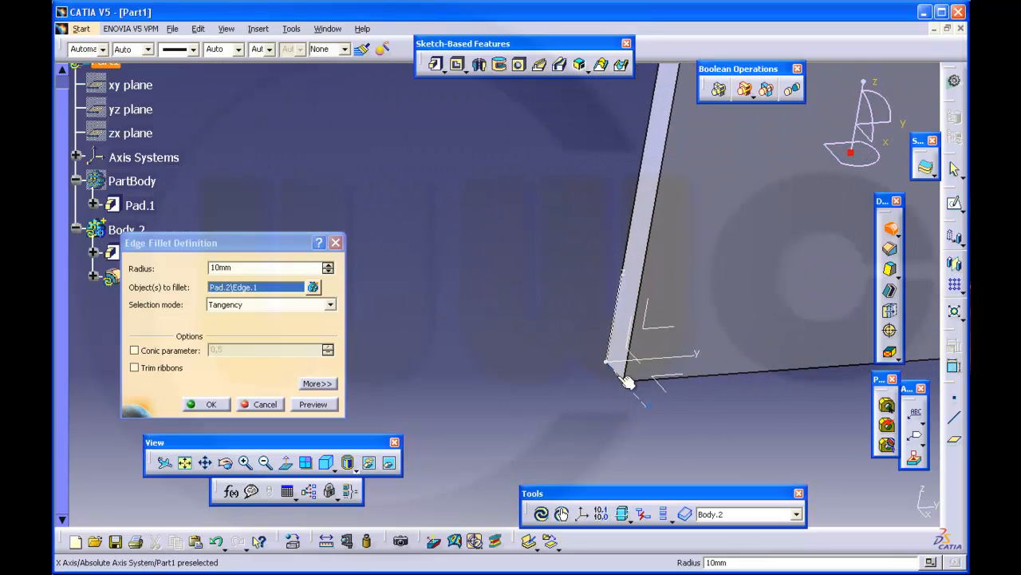
pyautogui.moveTo(626, 379)
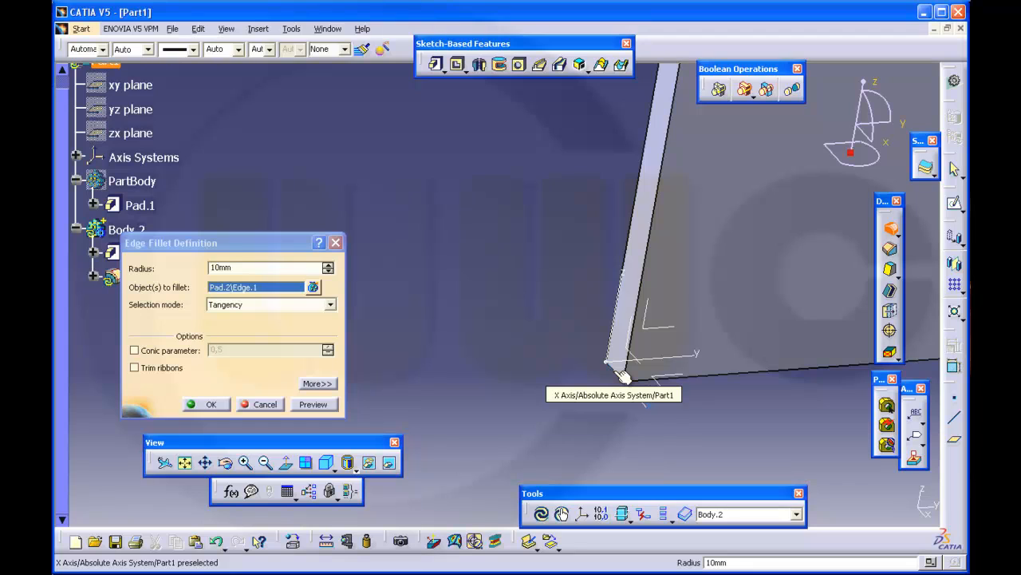
pyautogui.click(622, 375)
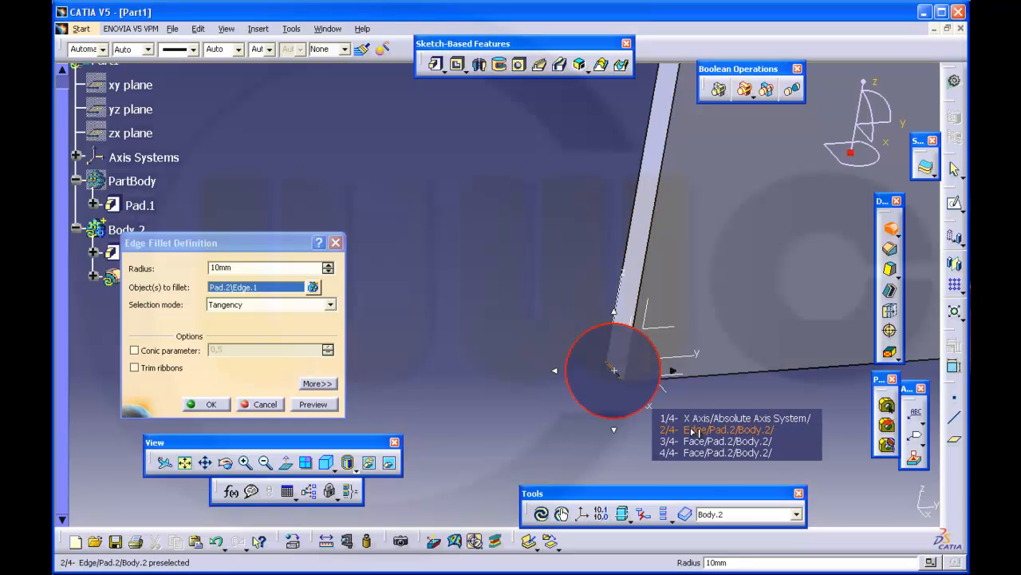
pyautogui.click(613, 367)
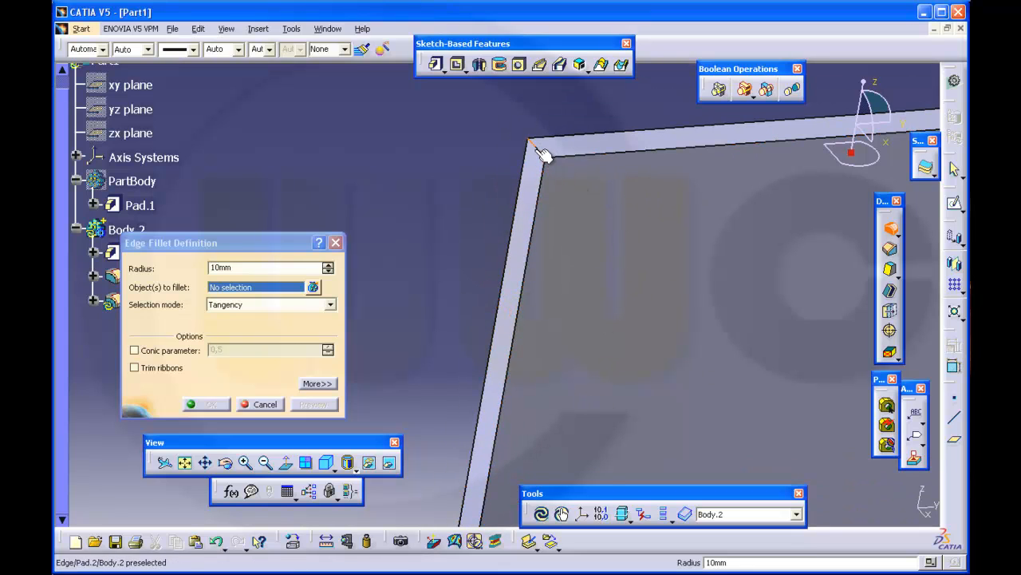
# Select the next two corner edges and apply the third fillet.
pyautogui.click(546, 156)
pyautogui.write('50')
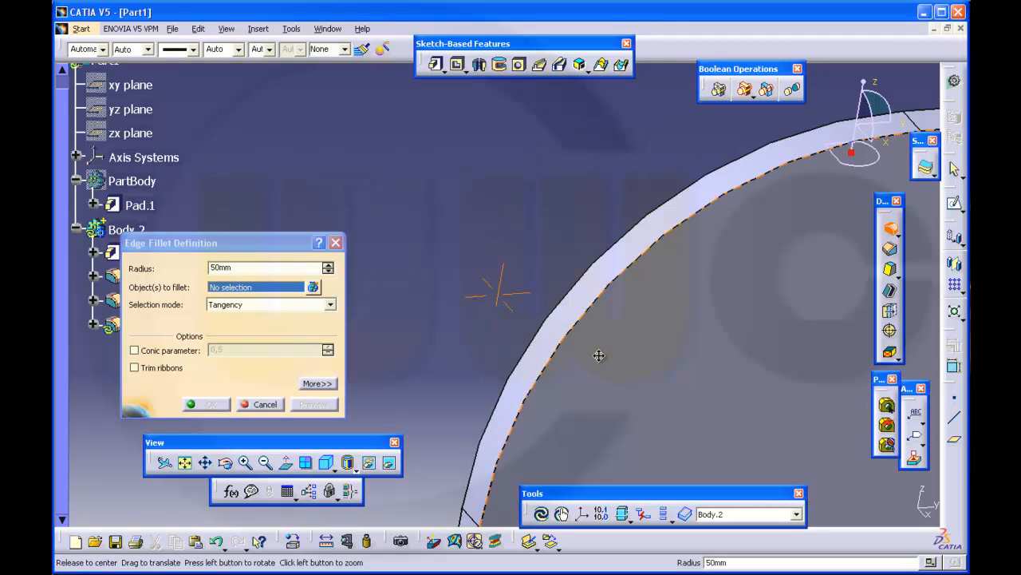
pyautogui.moveTo(599, 356); pyautogui.dragTo(597, 343)
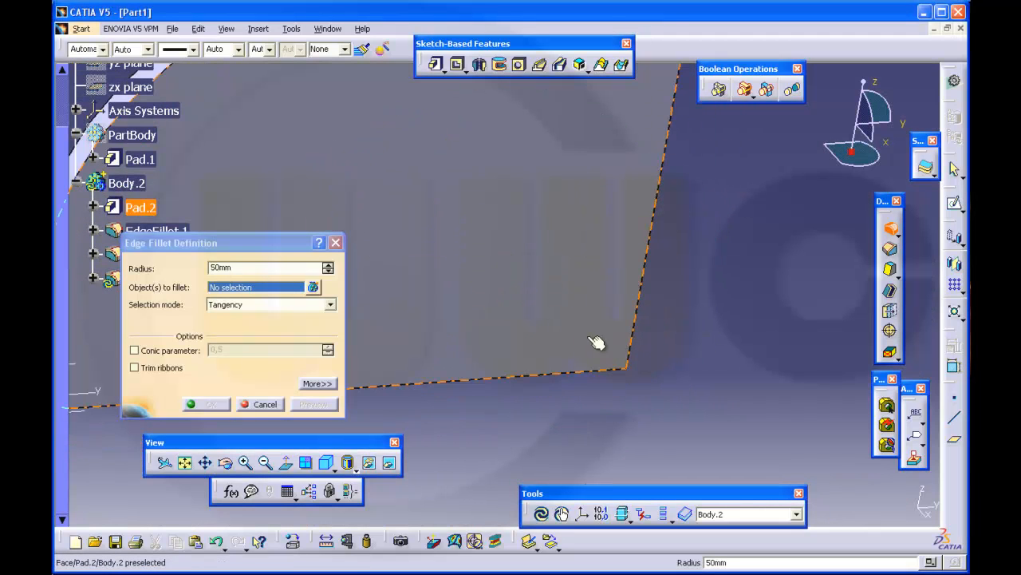
pyautogui.moveTo(597, 343); pyautogui.dragTo(578, 293)
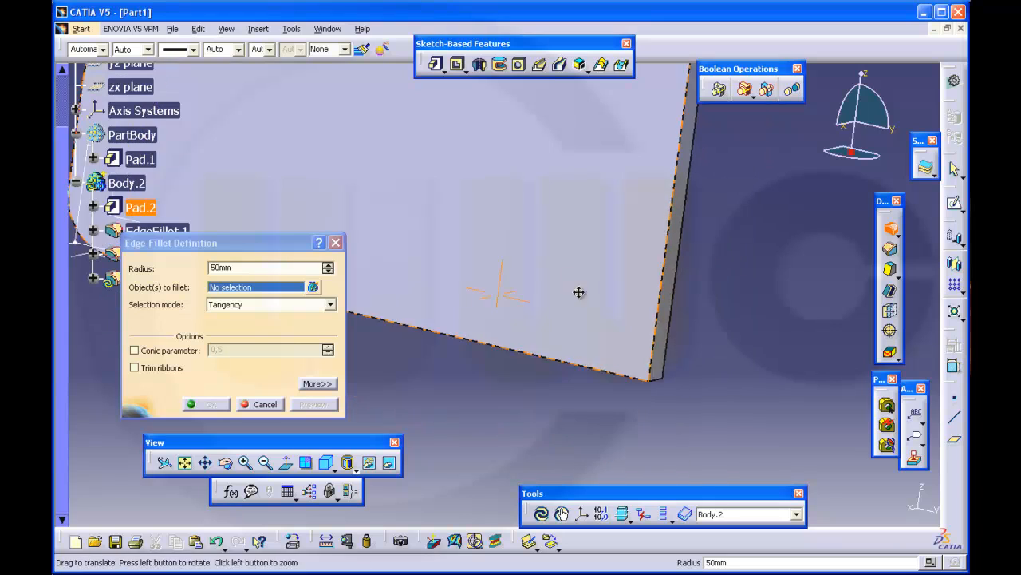
pyautogui.click(638, 319)
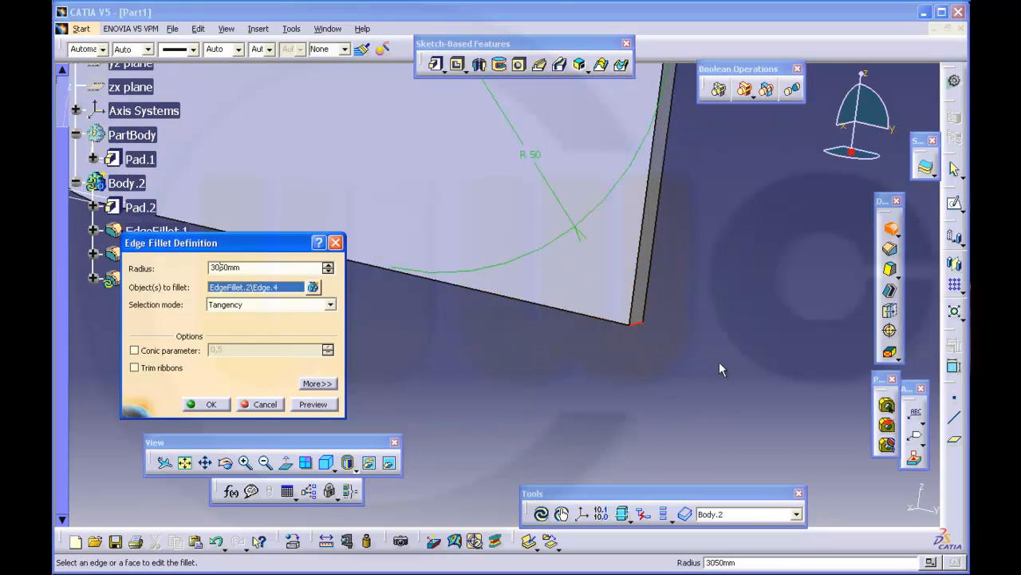
pyautogui.click(211, 404)
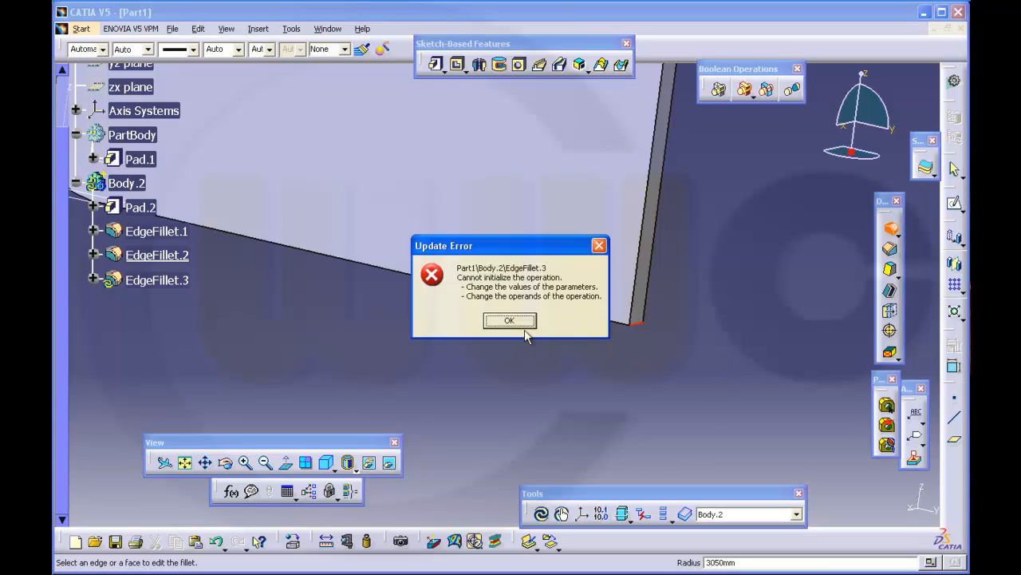
# Clear the update error and correct the third fillet radius to 30 mm.
pyautogui.click(510, 320)
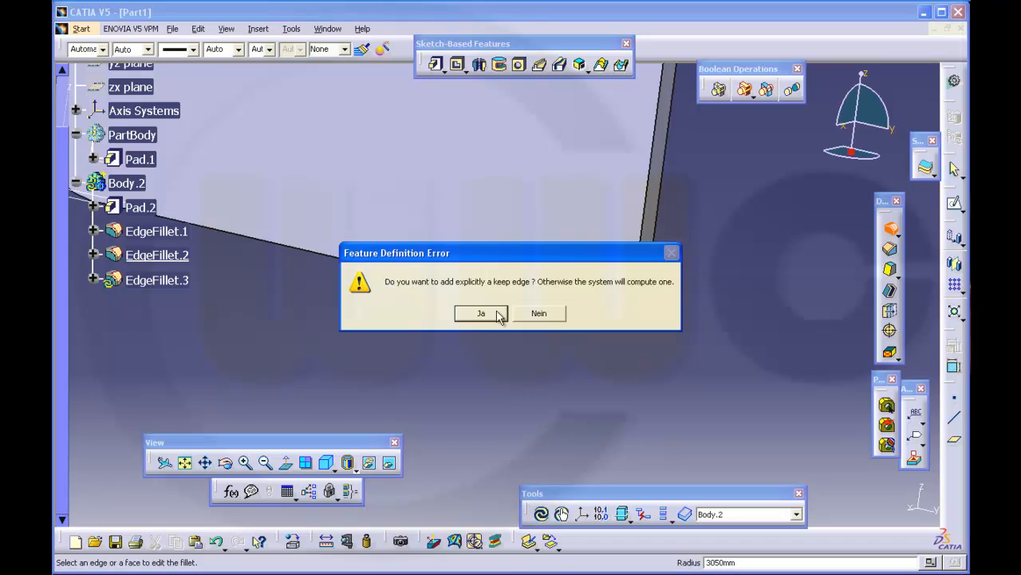
pyautogui.click(480, 312)
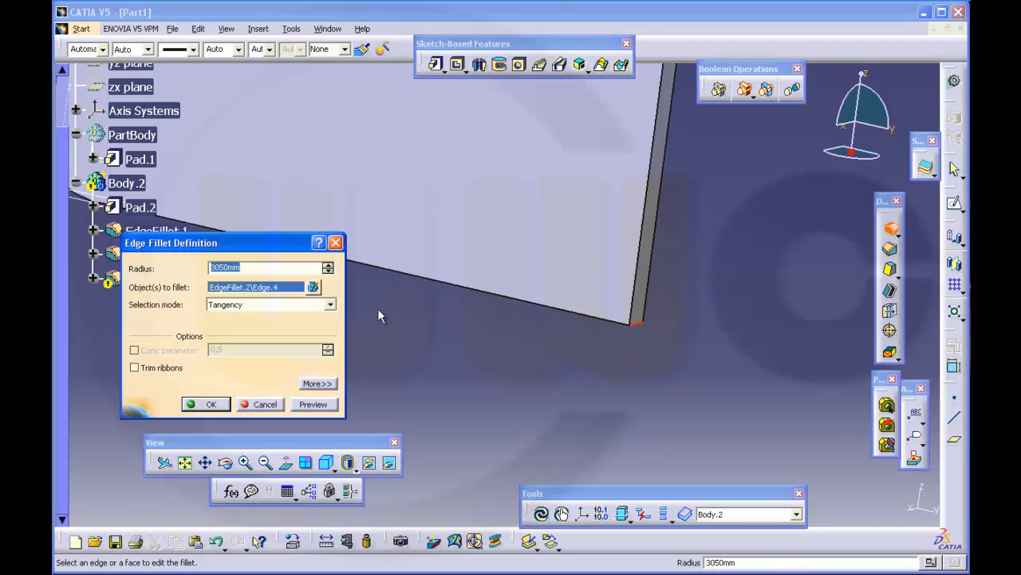
pyautogui.click(263, 267)
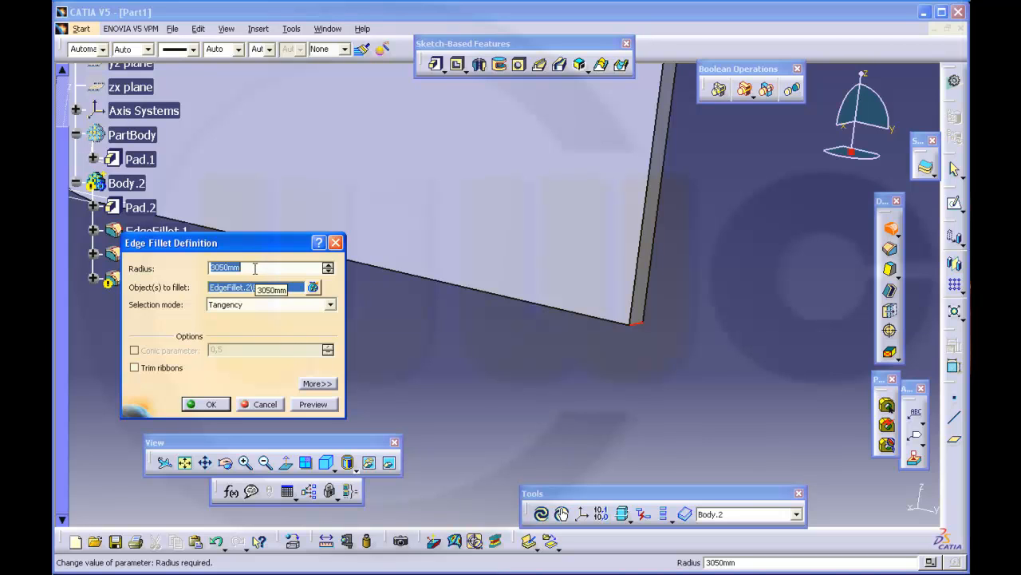
pyautogui.write('30mm')
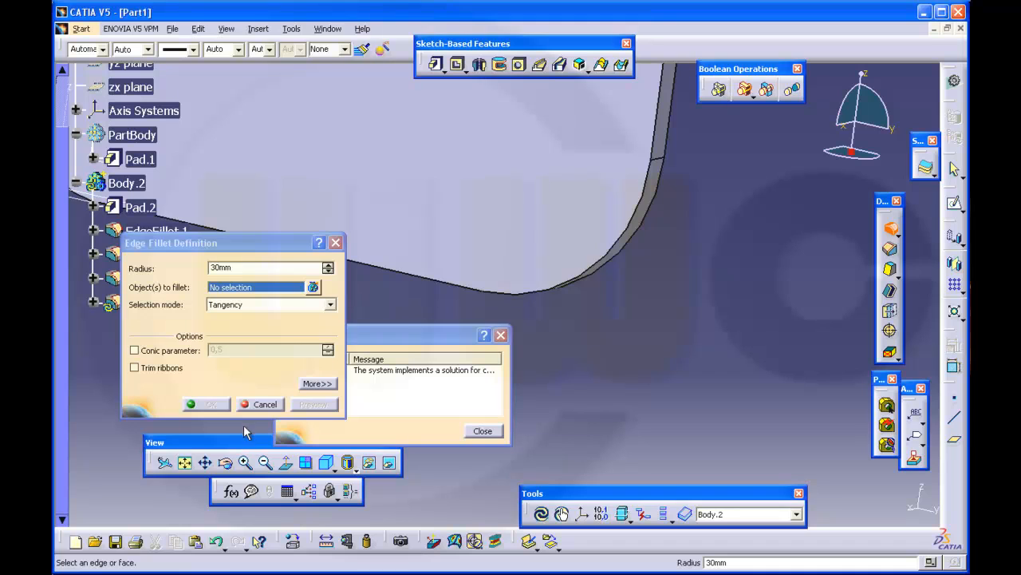
pyautogui.click(206, 404)
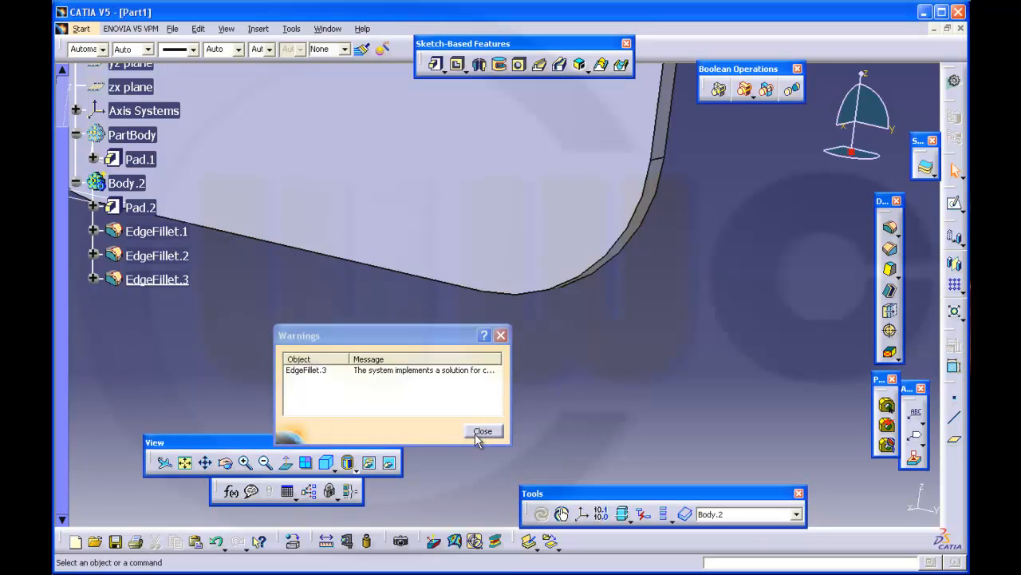
pyautogui.click(482, 431)
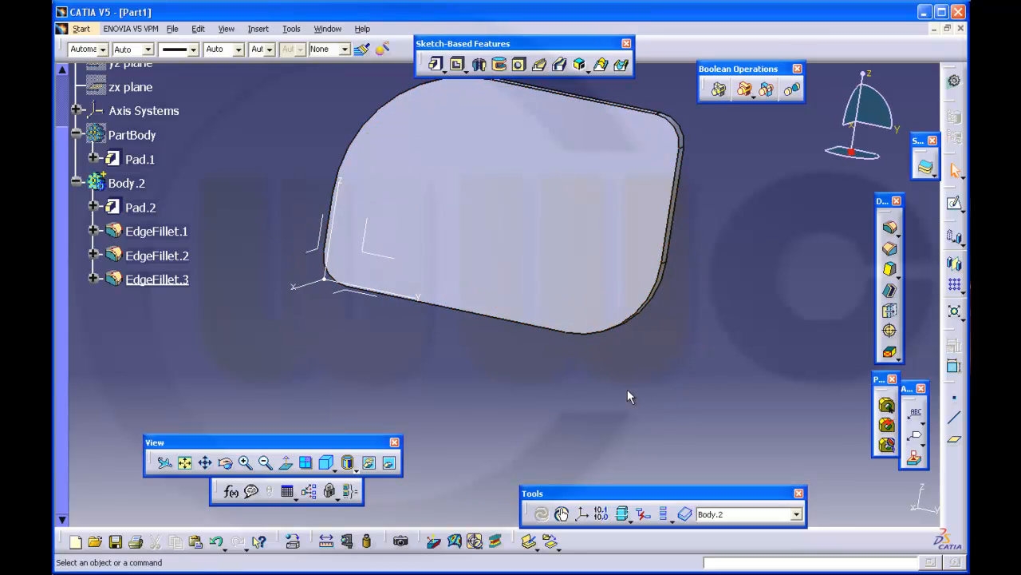
pyautogui.moveTo(691, 212)
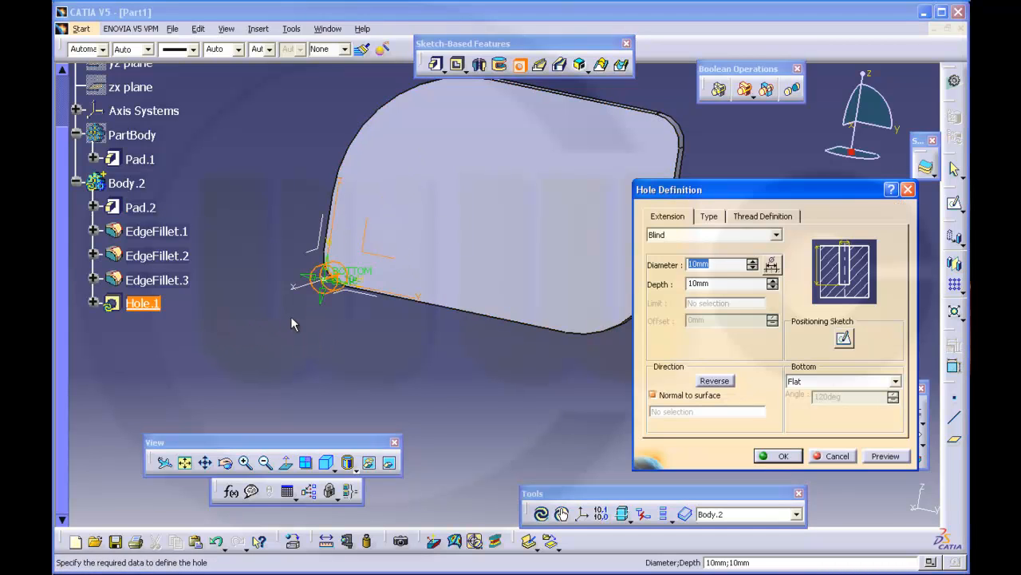
# Give Hole.1 a 5 mm depth and open its positioning sketch.
pyautogui.click(714, 264)
pyautogui.write('30')
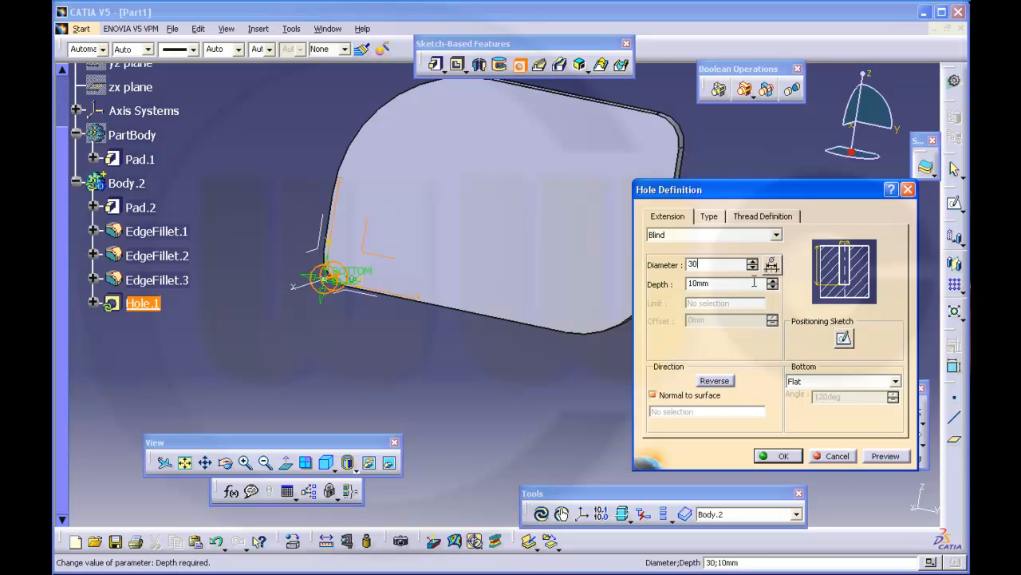
pyautogui.write('5')
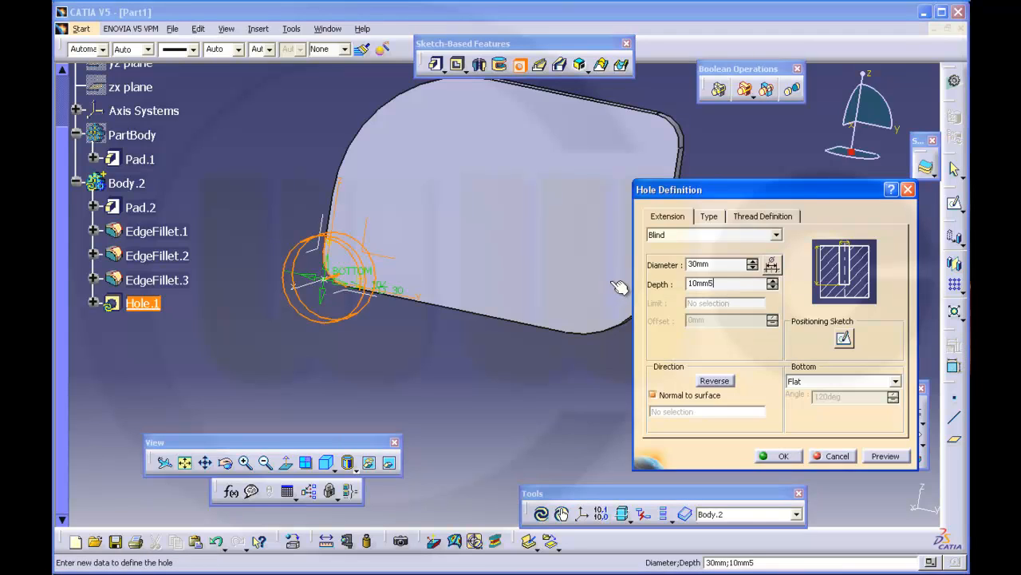
pyautogui.tripleClick(722, 284)
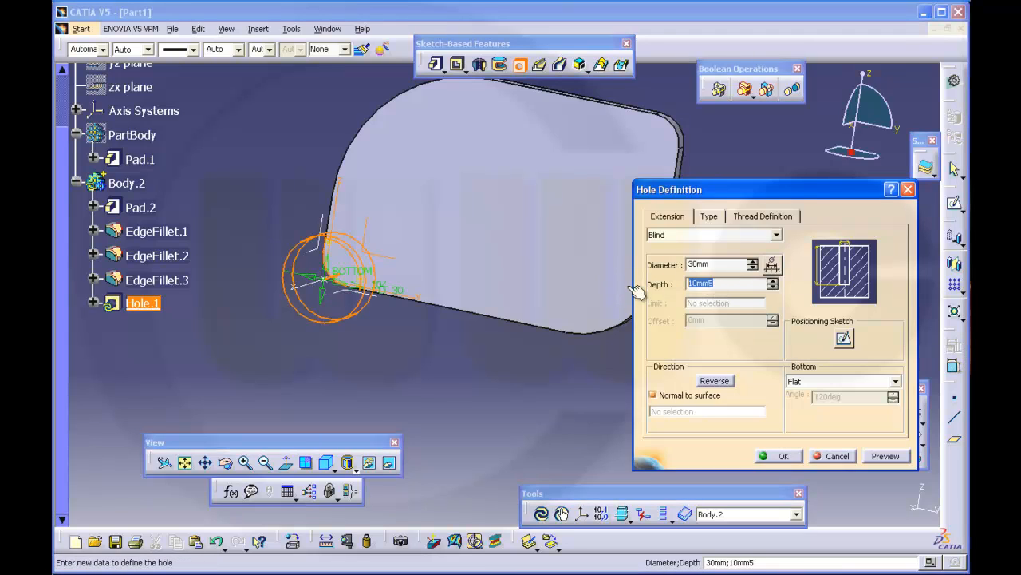
pyautogui.write('5mm')
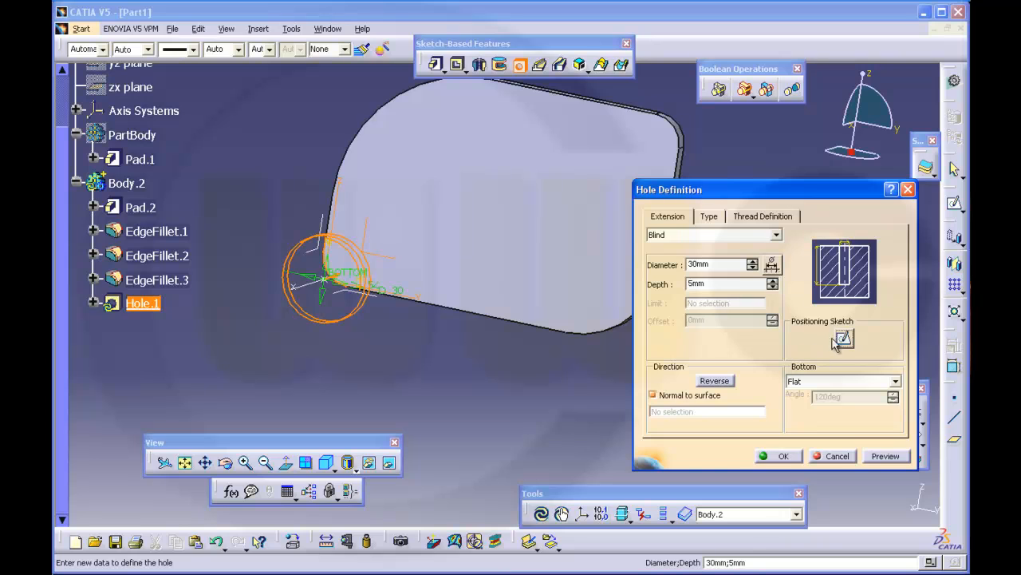
pyautogui.click(843, 337)
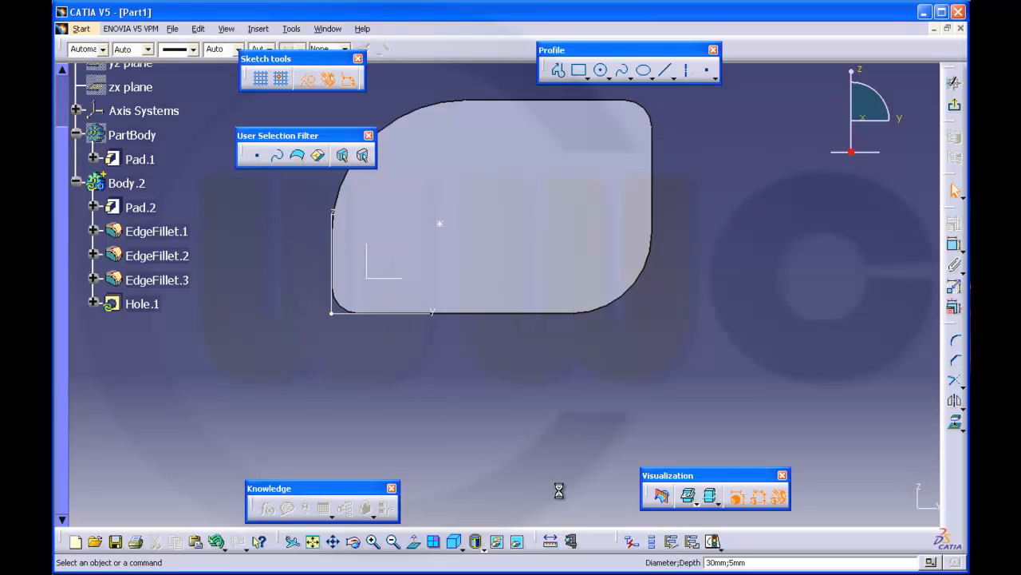
# Constrain Hole.1's centre 50 mm from the bottom edge and edit its horizontal distance.
pyautogui.click(955, 246)
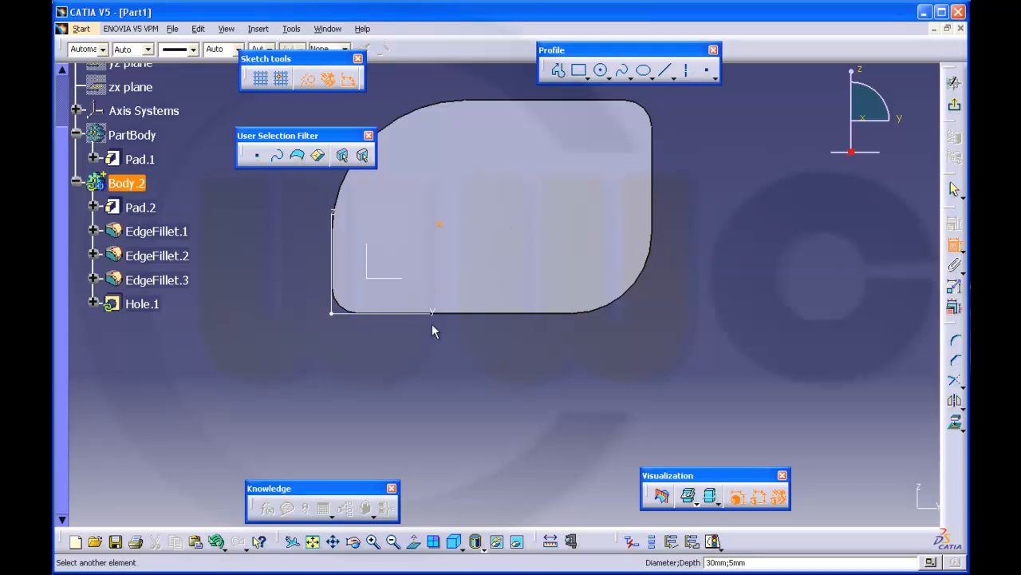
pyautogui.click(267, 278)
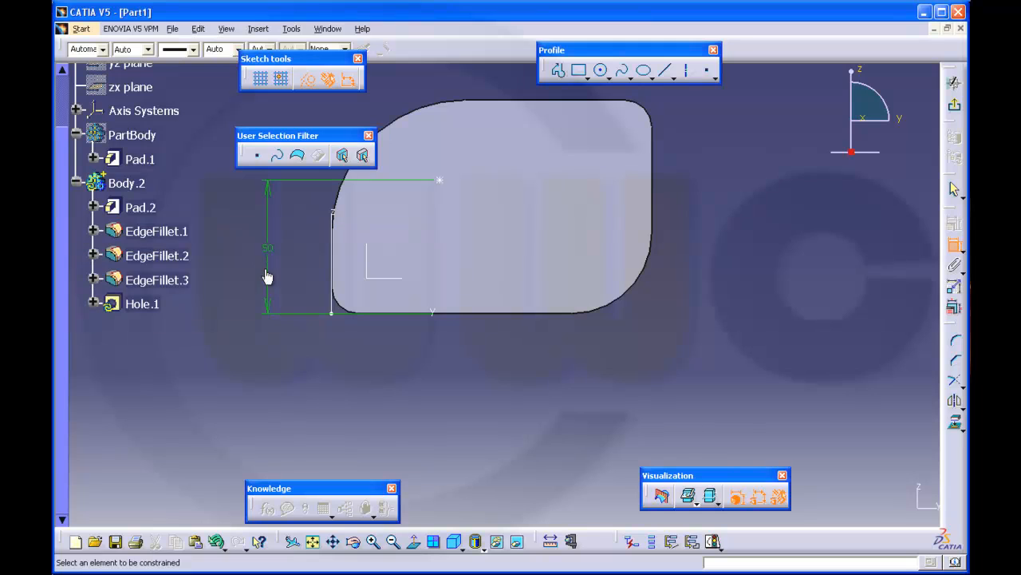
pyautogui.moveTo(339, 231)
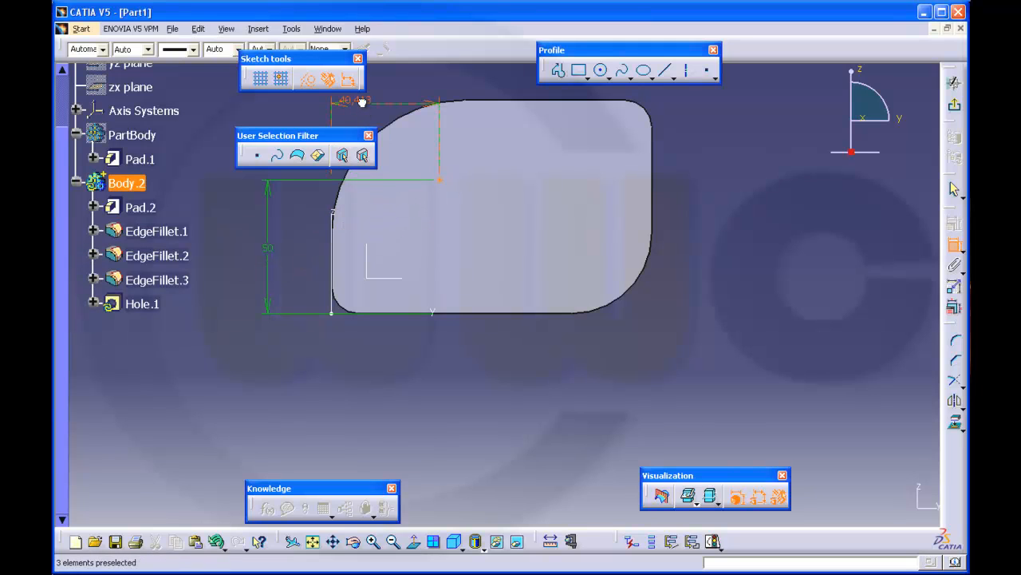
pyautogui.doubleClick(355, 102)
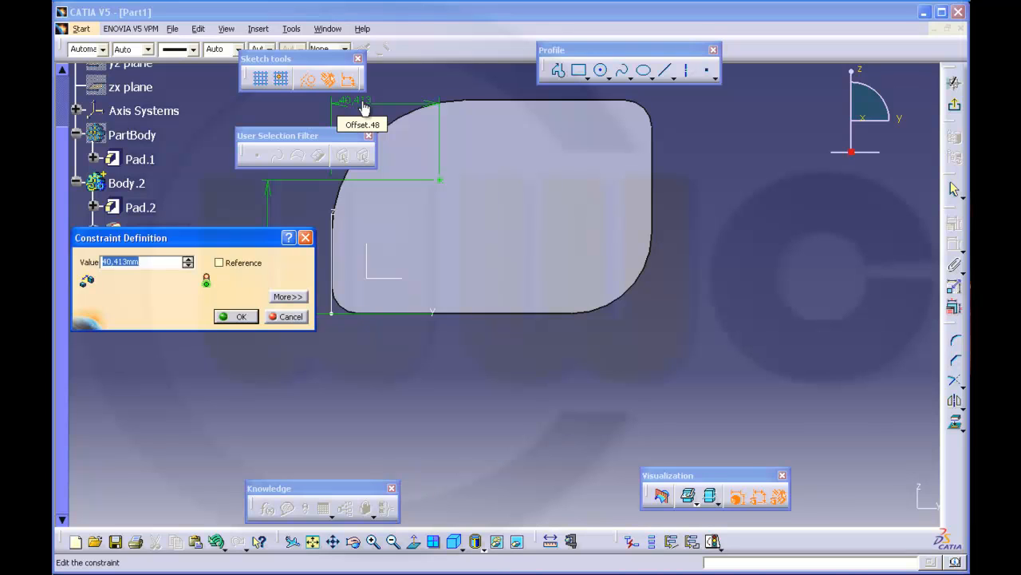
pyautogui.click(241, 316)
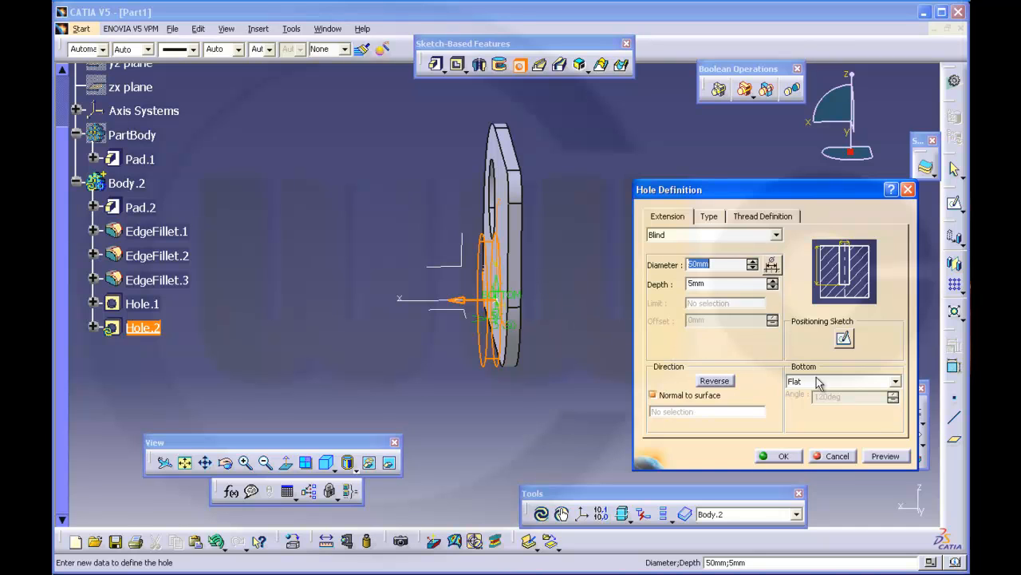
pyautogui.moveTo(833, 321)
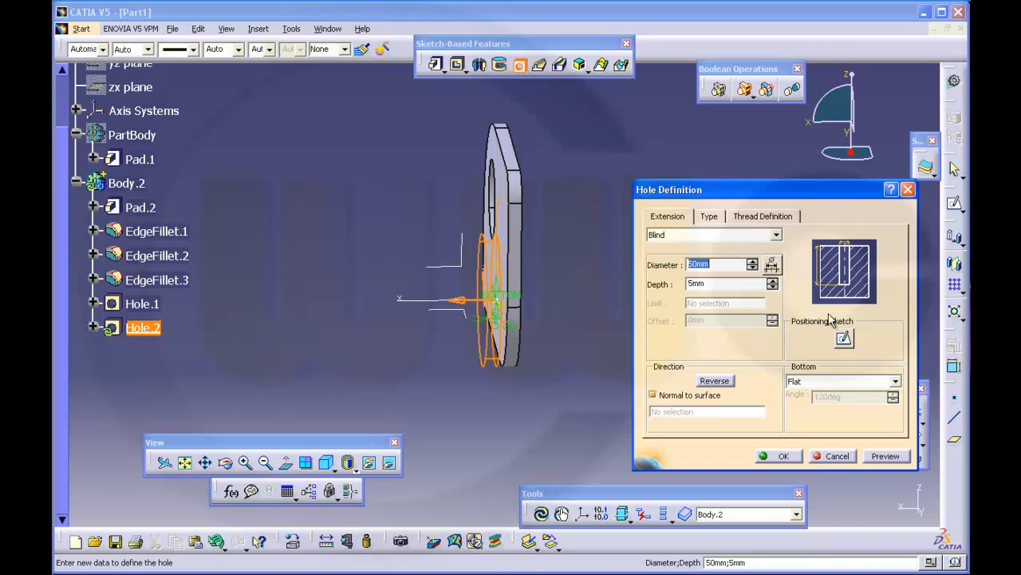
# Open the positioning sketch for the second hole, Hole.2.
pyautogui.click(844, 337)
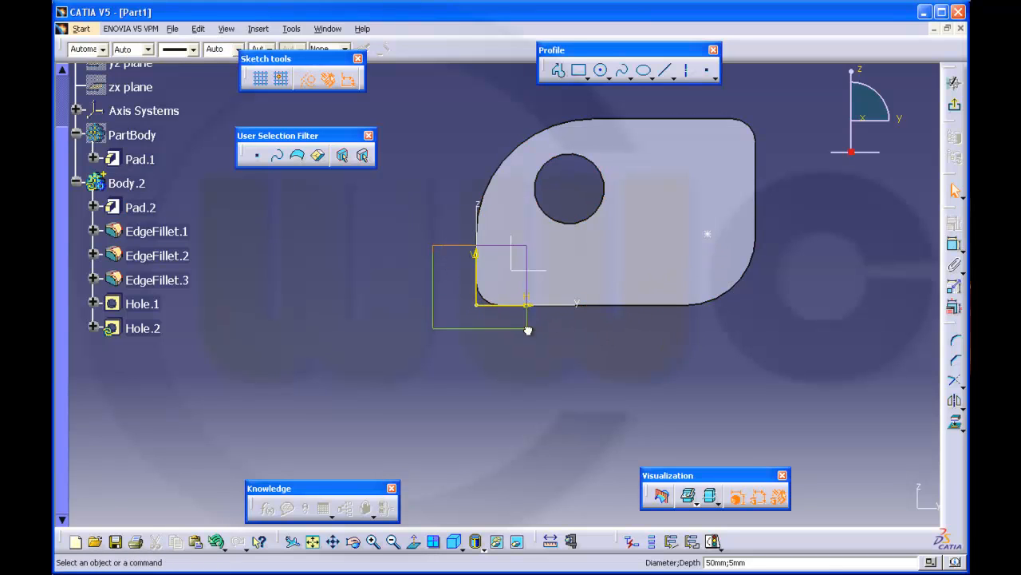
# Dimension Hole.2's centre 35 mm and 120-35 mm from the edges, then finish the hole.
pyautogui.click(127, 182)
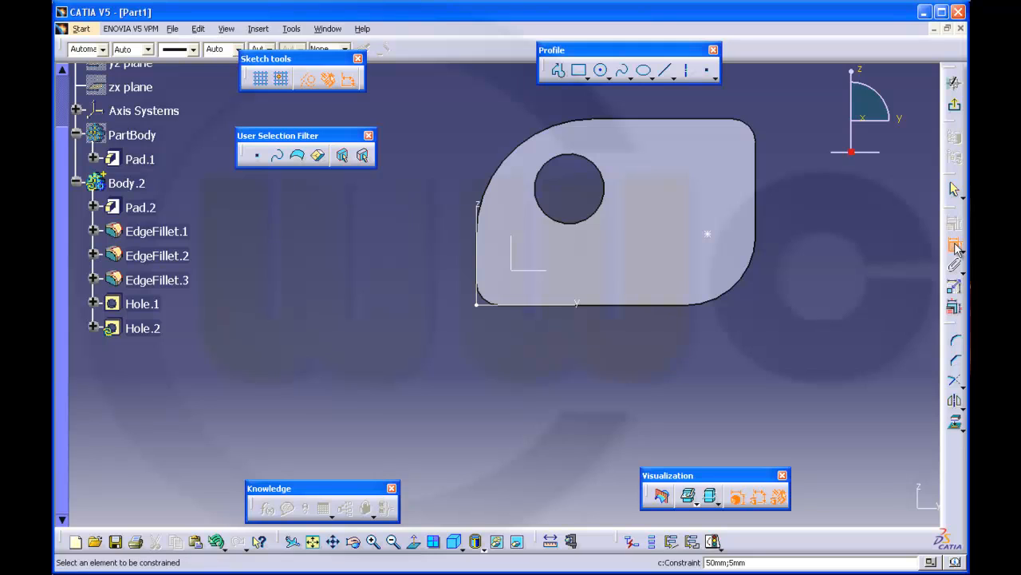
pyautogui.click(126, 183)
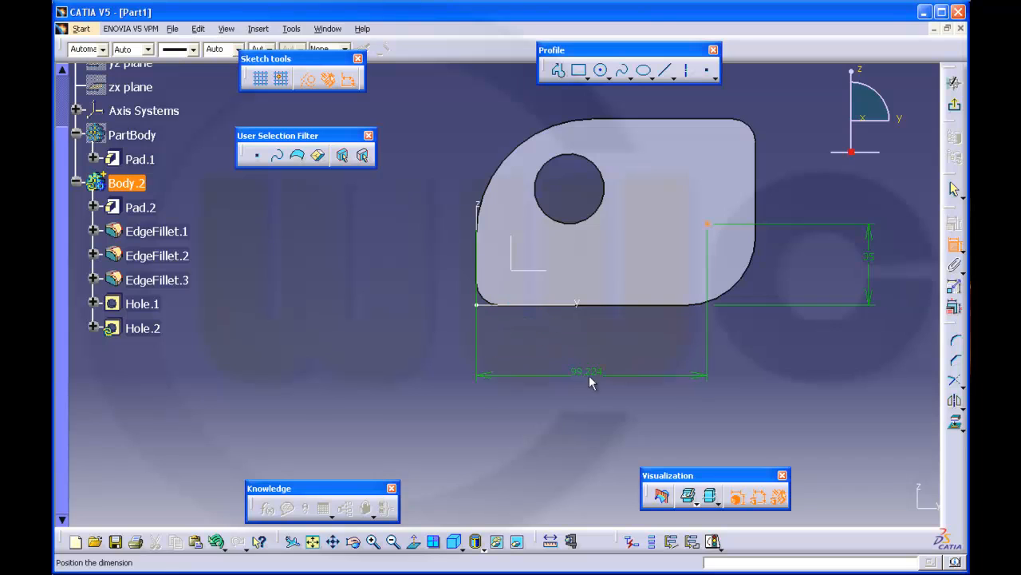
pyautogui.doubleClick(586, 371)
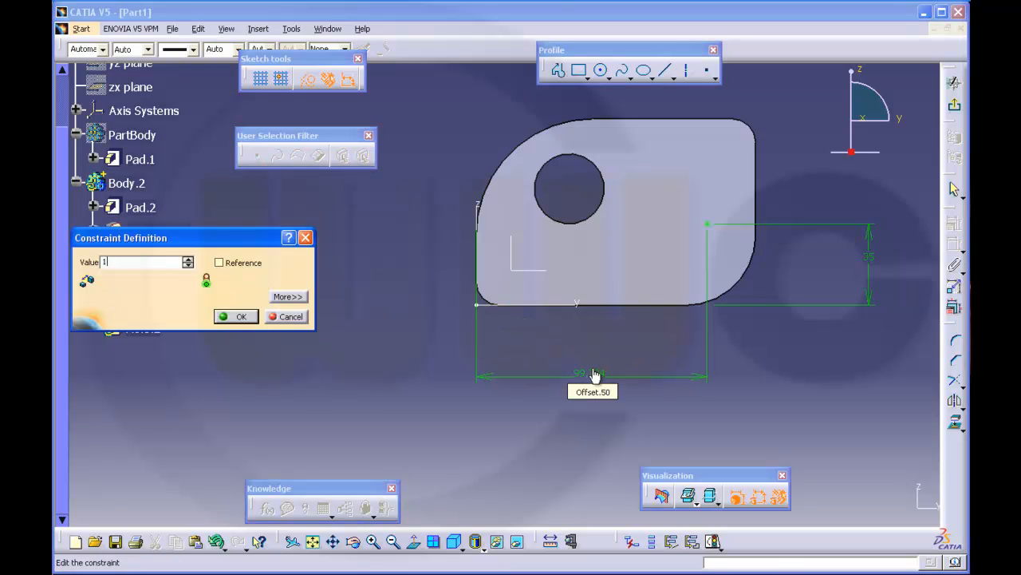
pyautogui.write('120-35')
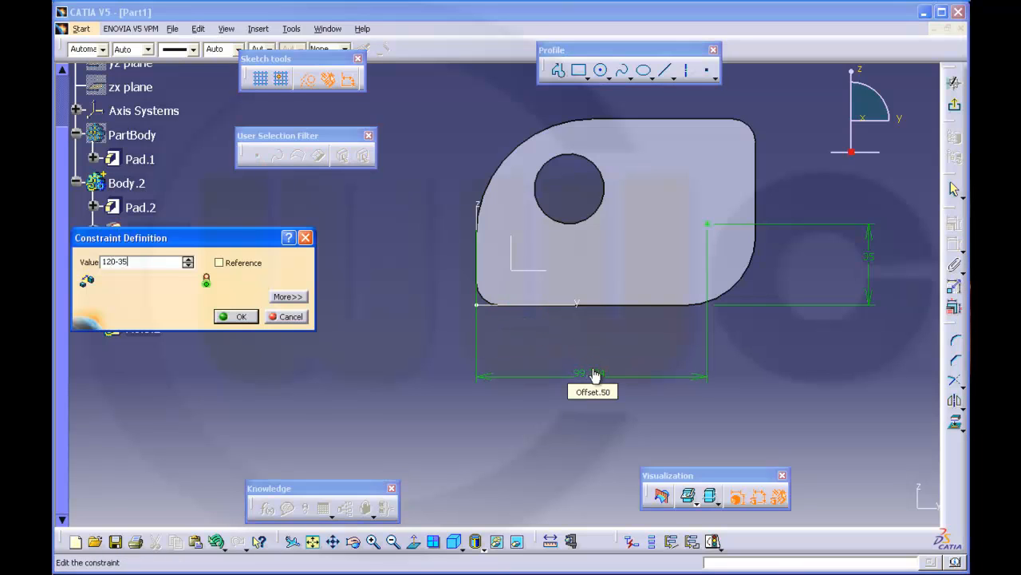
pyautogui.click(241, 316)
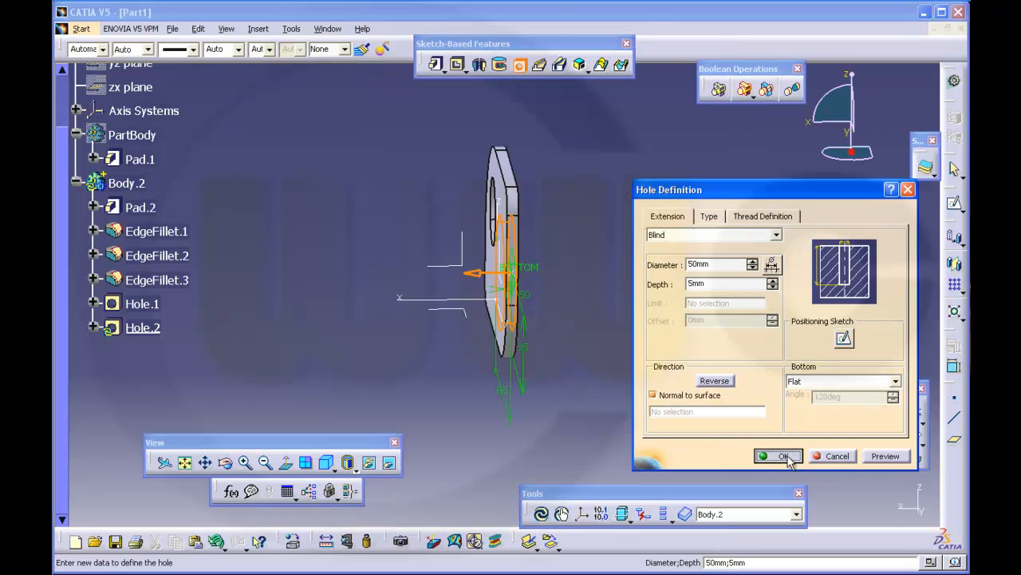
pyautogui.click(778, 456)
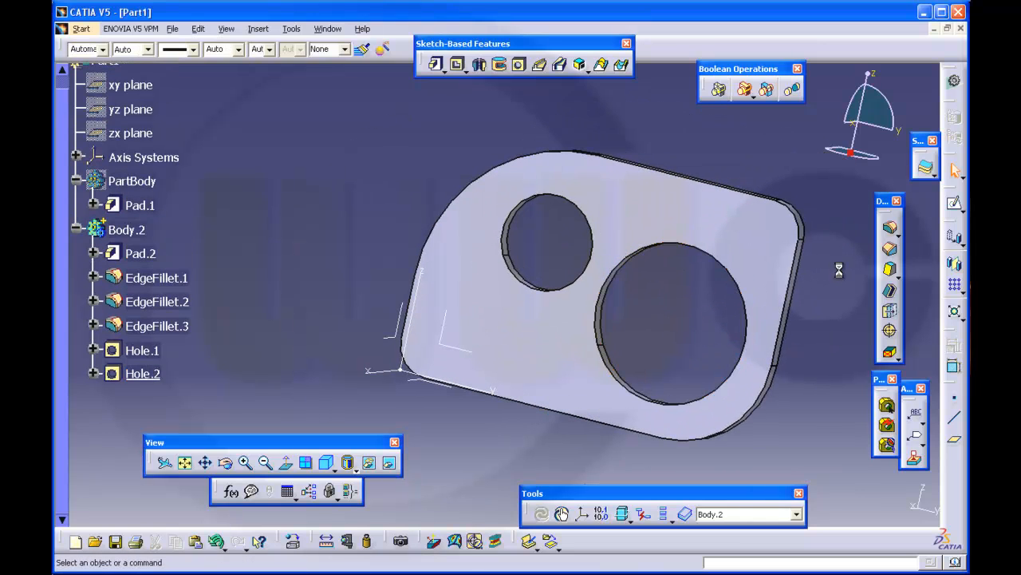
pyautogui.moveTo(839, 273)
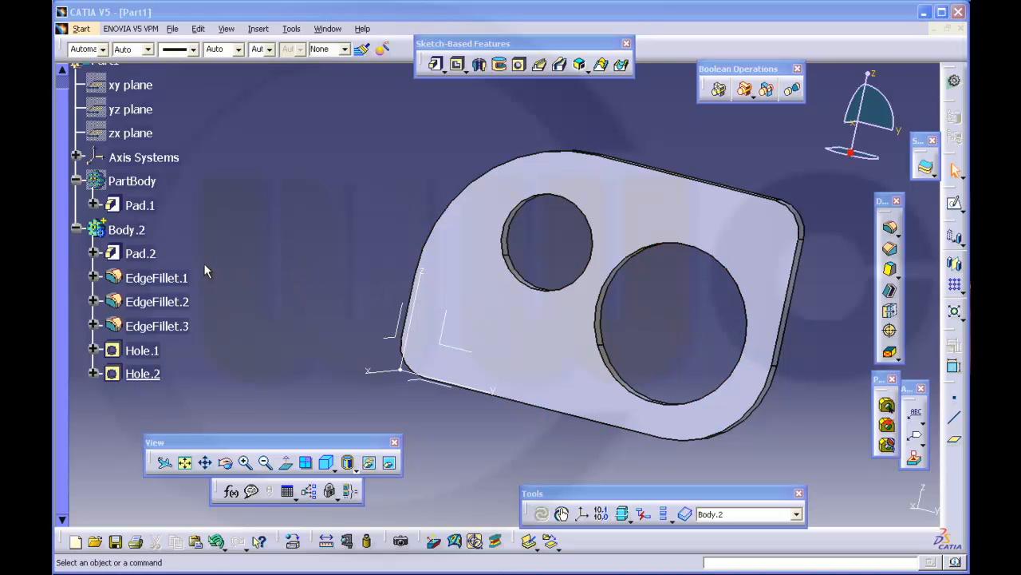
pyautogui.click(140, 253)
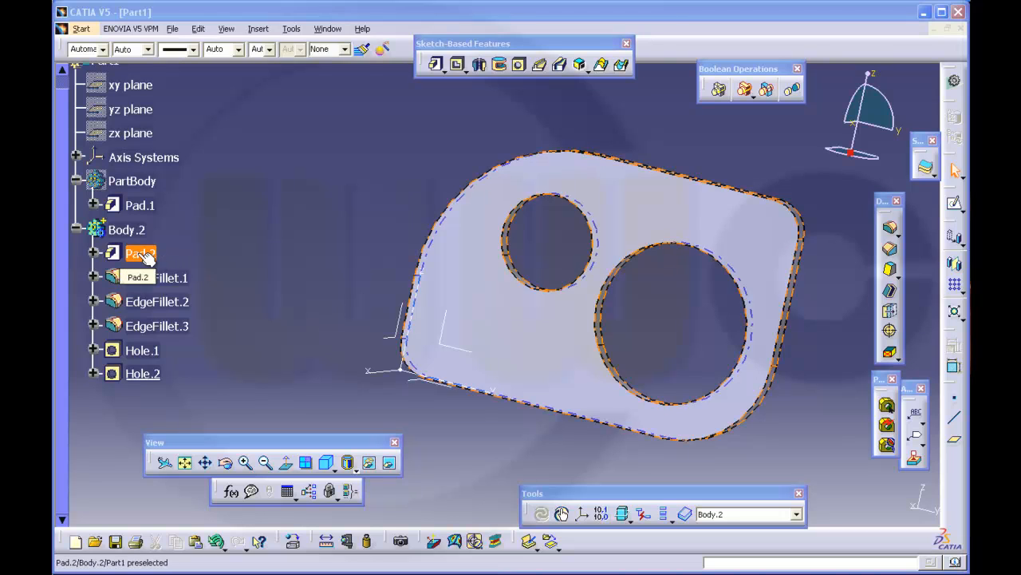
pyautogui.click(143, 349)
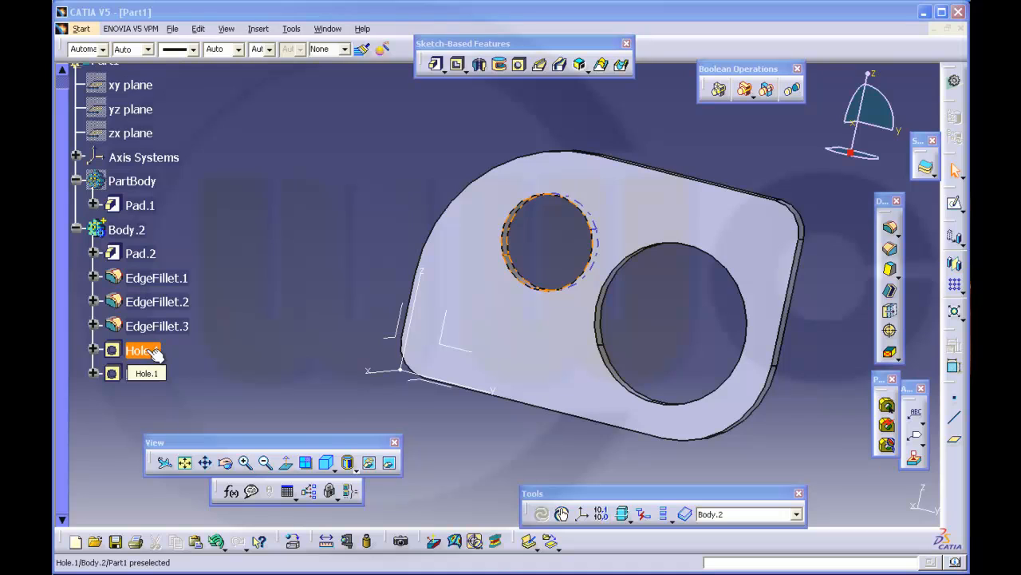
pyautogui.click(142, 372)
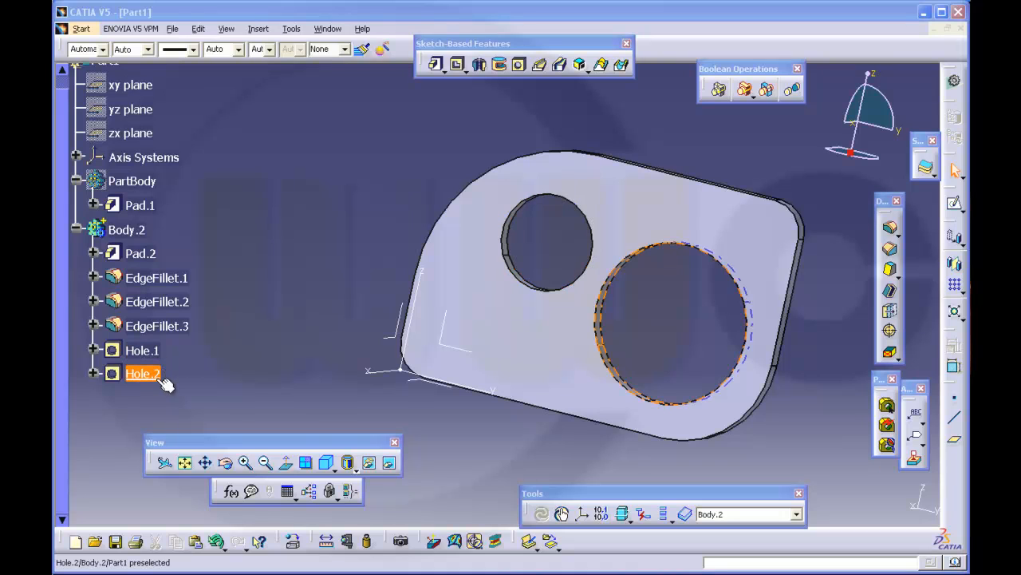
pyautogui.click(236, 245)
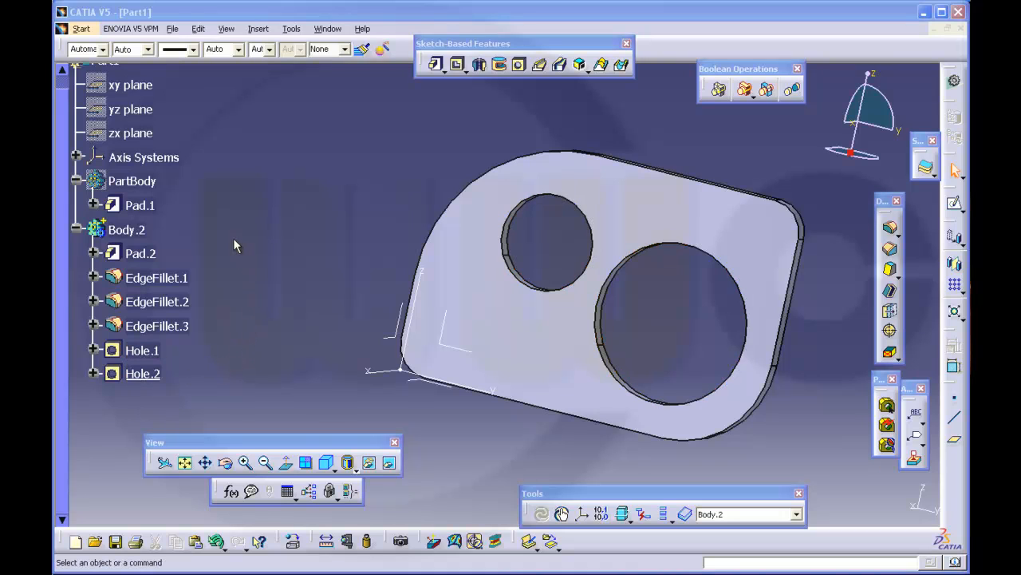
pyautogui.moveTo(189, 263)
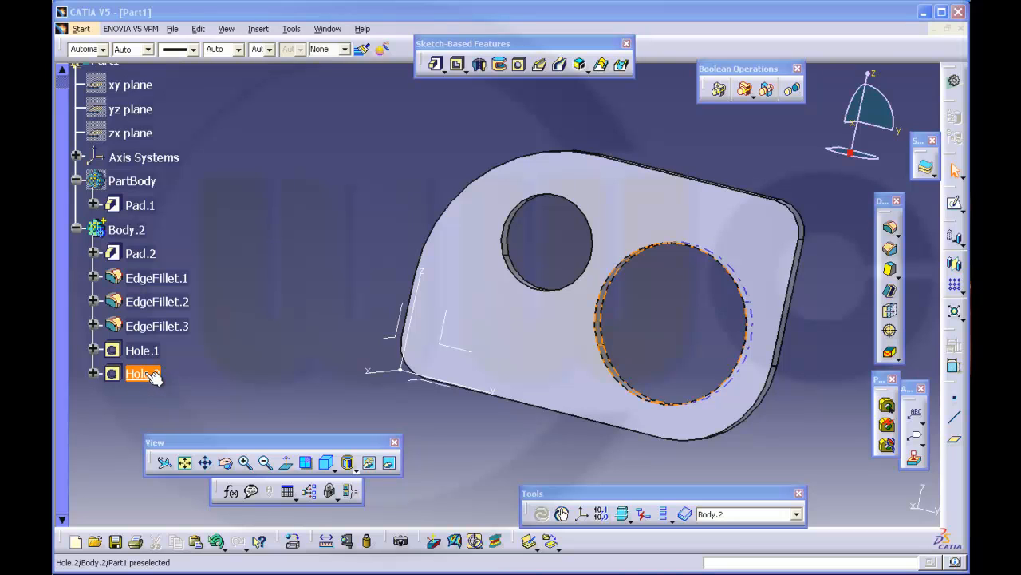
pyautogui.click(142, 351)
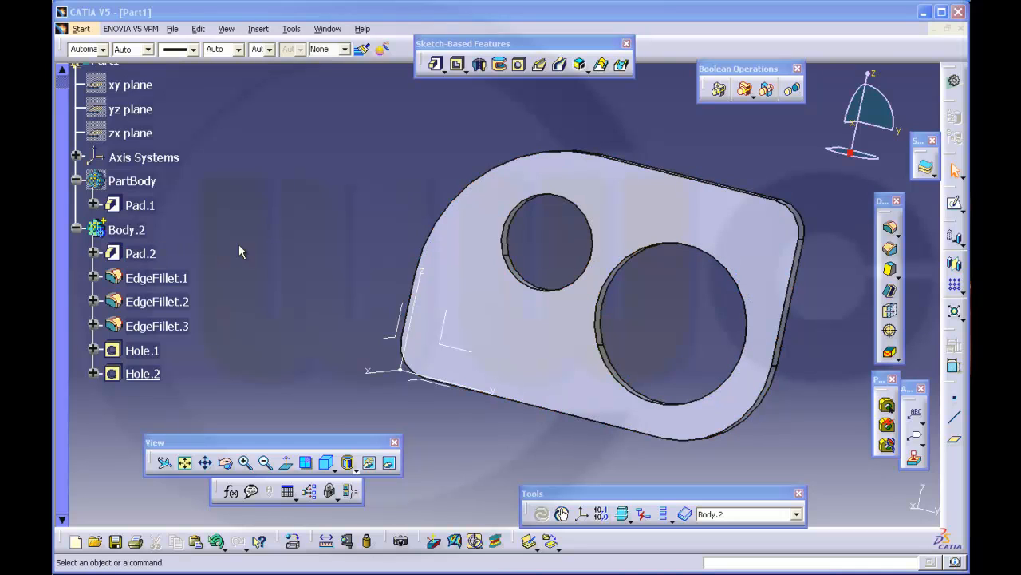
pyautogui.moveTo(259, 246)
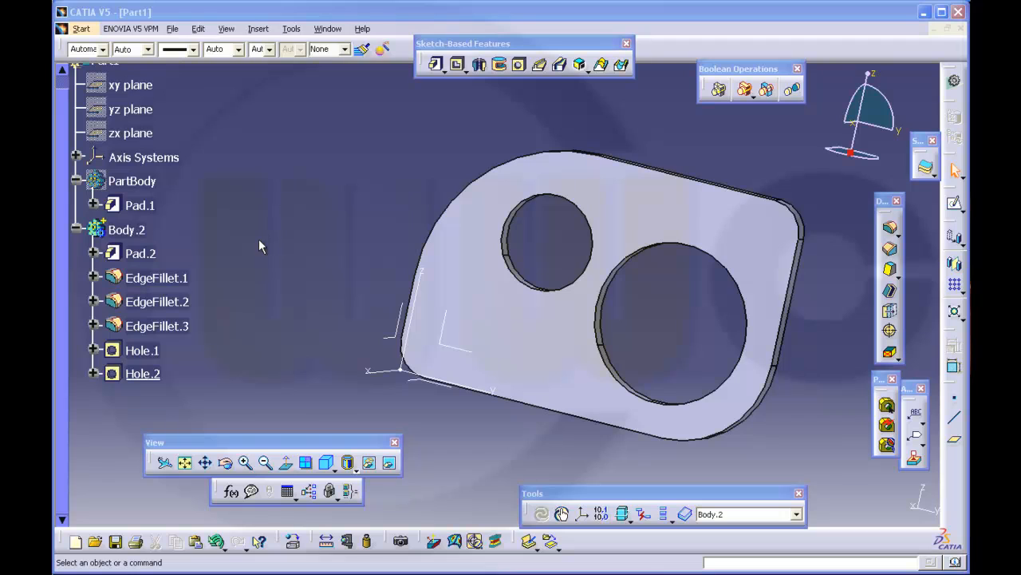
pyautogui.moveTo(279, 216)
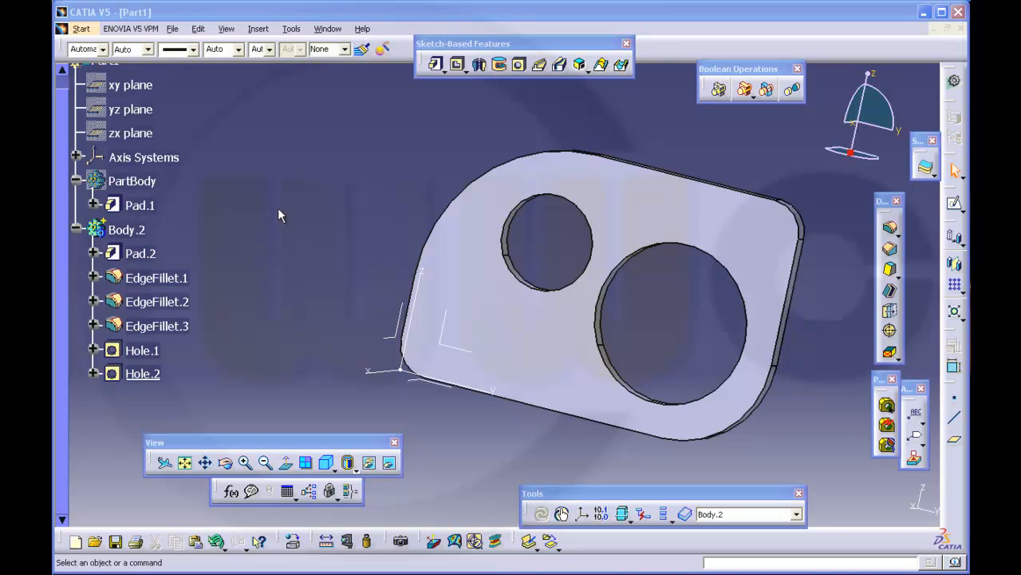